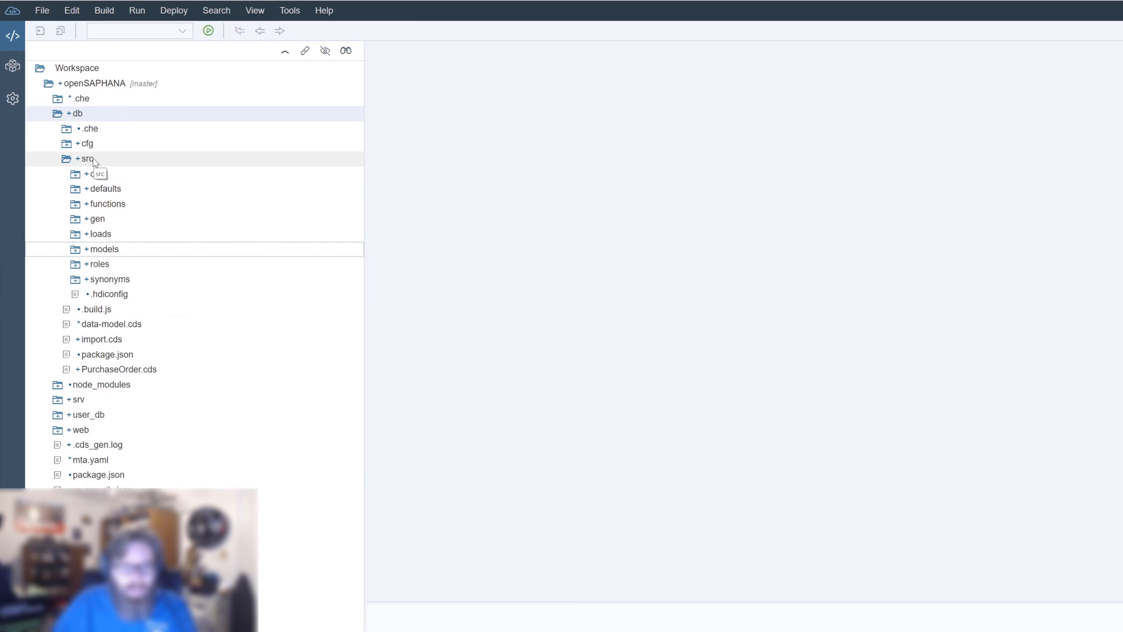
# - Create a new folder named procedures under db/src via New > Folder
pyautogui.rightClick(82, 160)
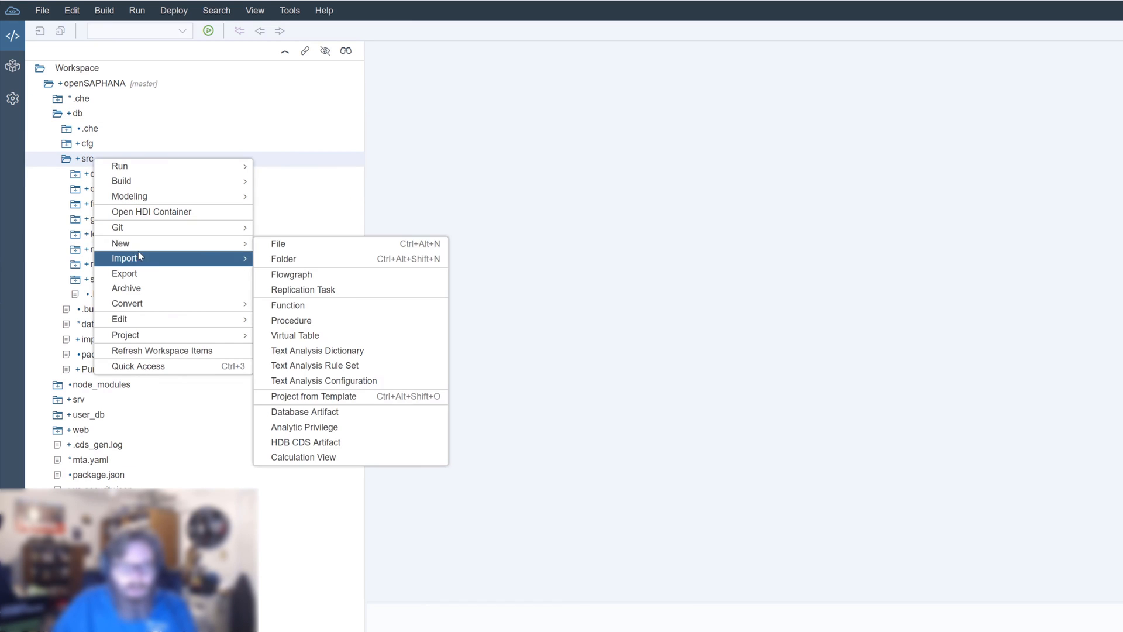
pyautogui.click(283, 258)
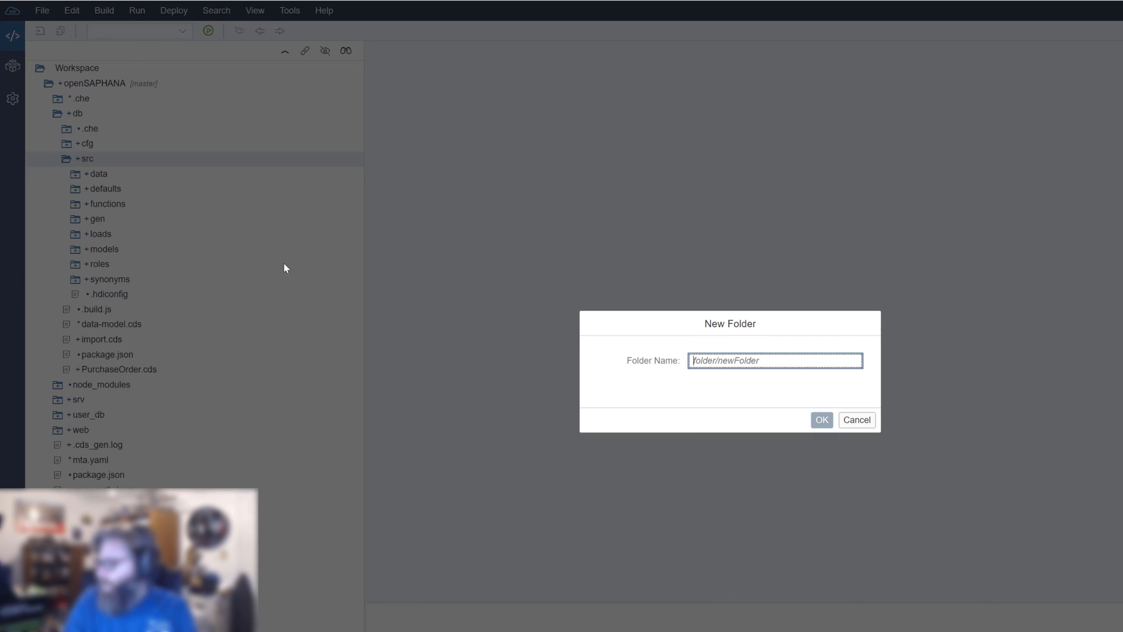
pyautogui.write('procu')
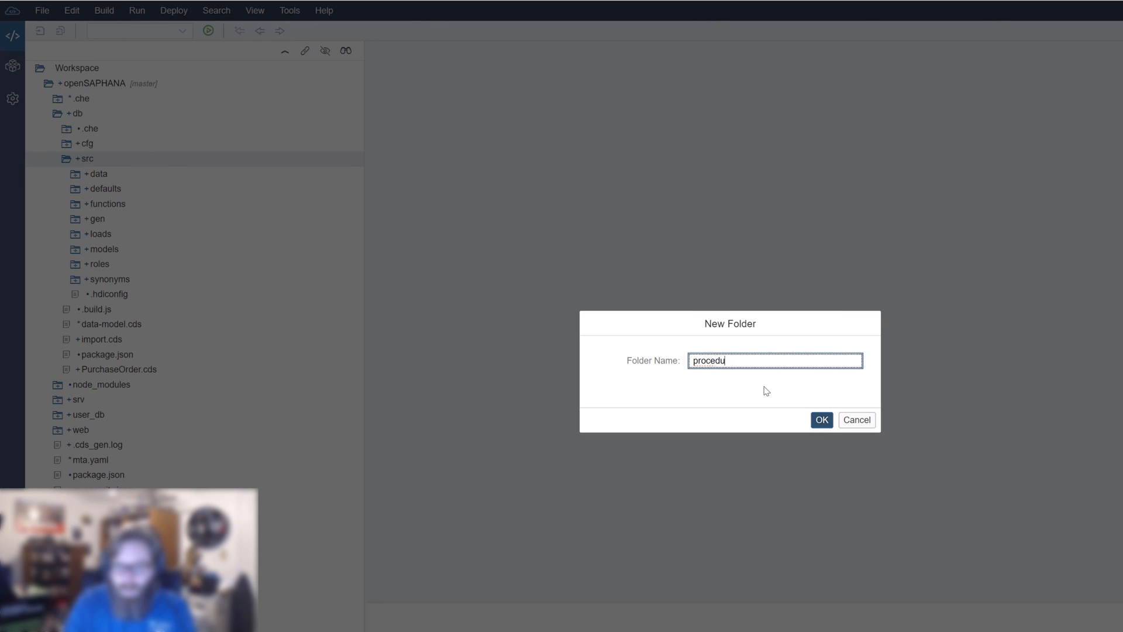
pyautogui.write('res')
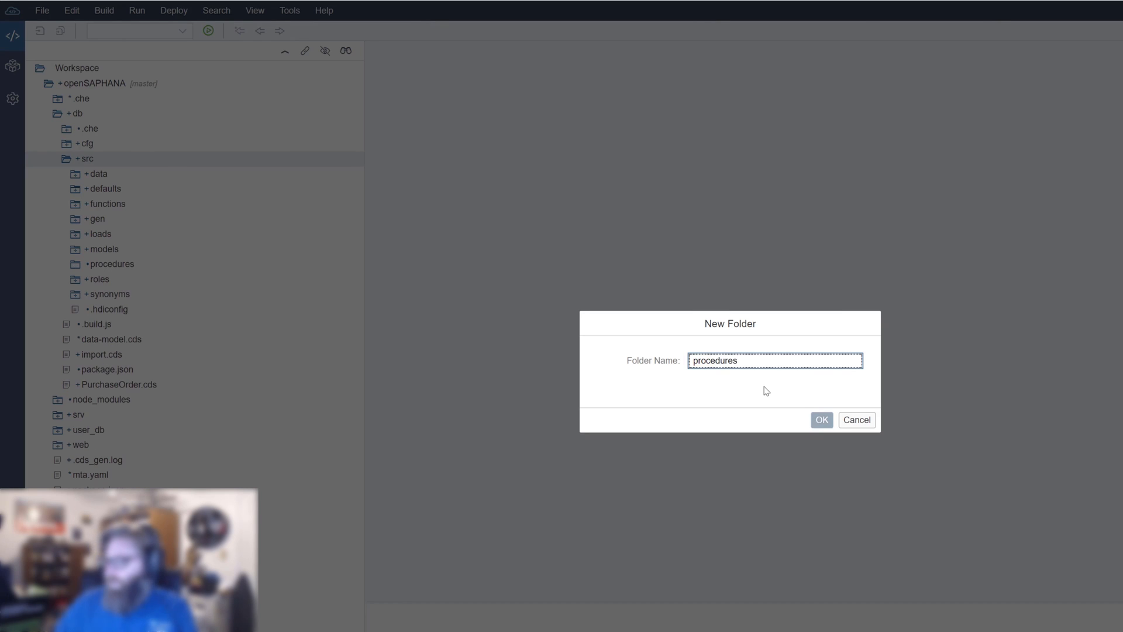
pyautogui.click(821, 420)
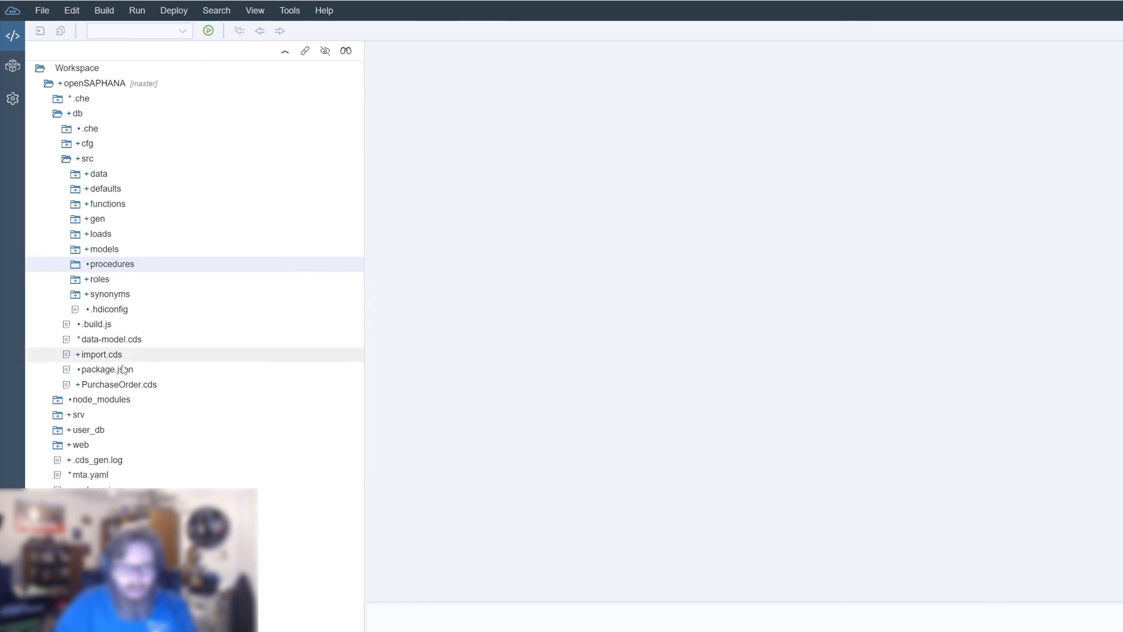
pyautogui.moveTo(134, 267)
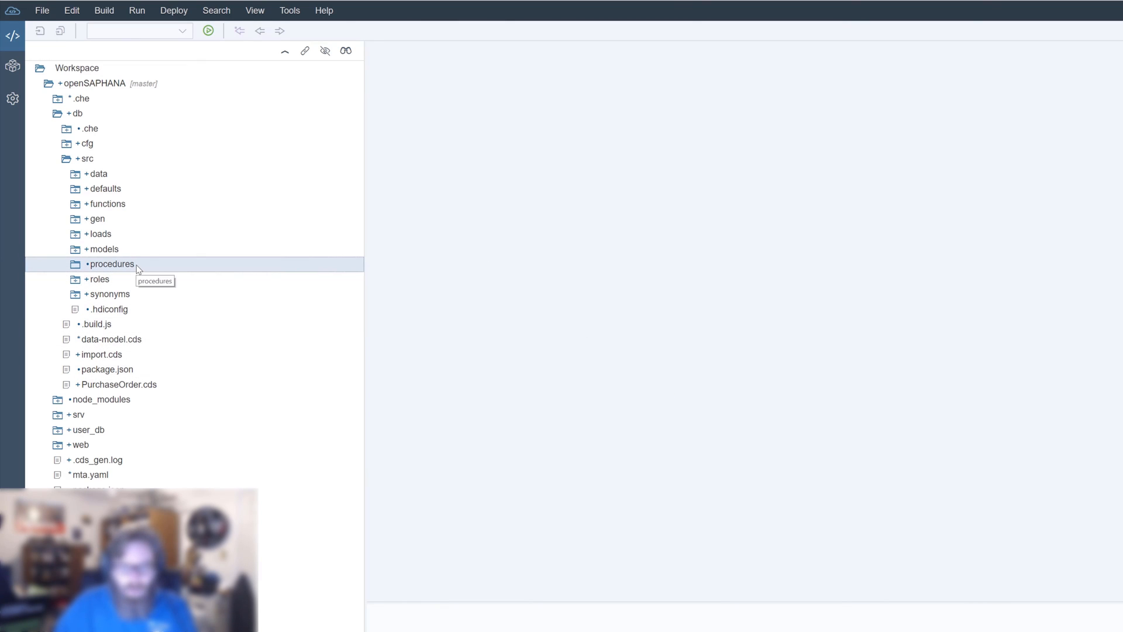
# - Create a new procedure named get_po_header_data inside the procedures folder
pyautogui.rightClick(111, 264)
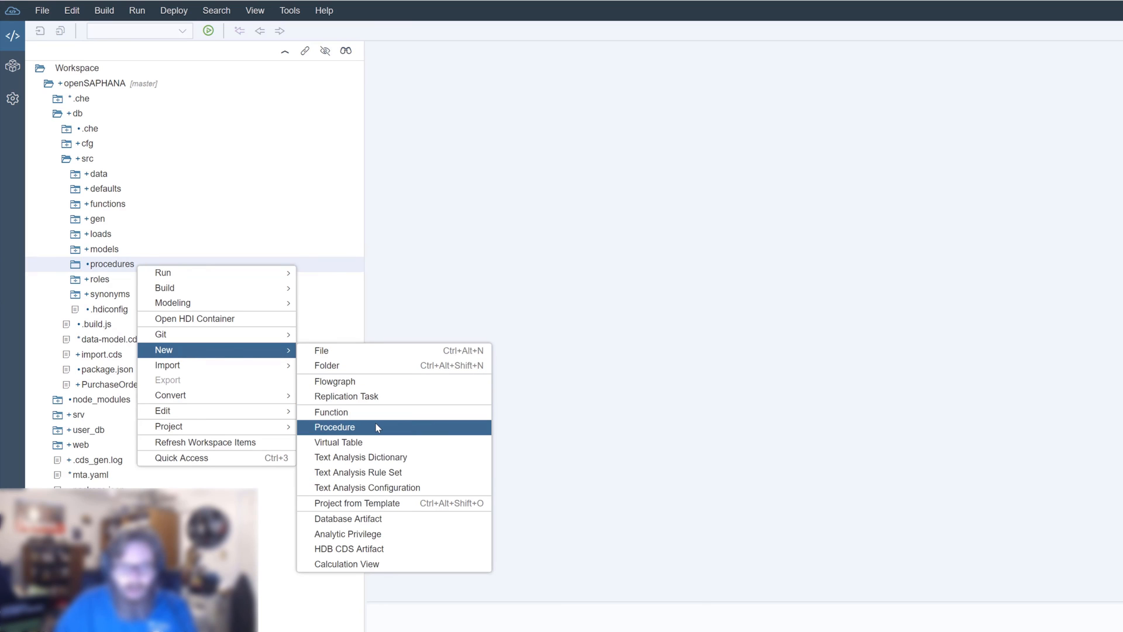
pyautogui.moveTo(376, 425)
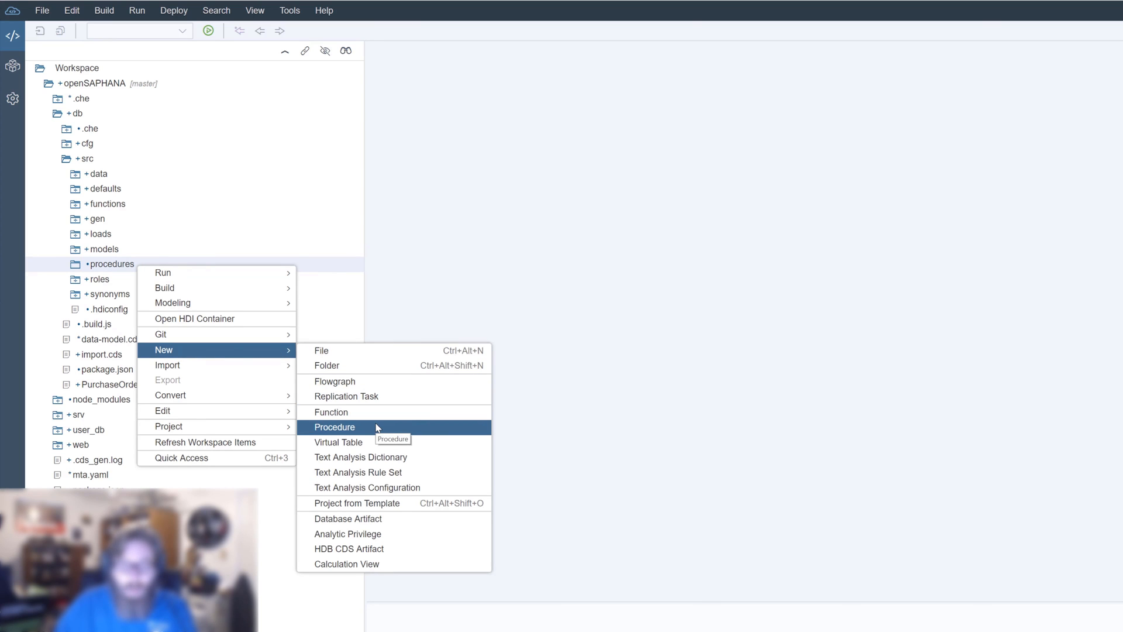
pyautogui.click(334, 427)
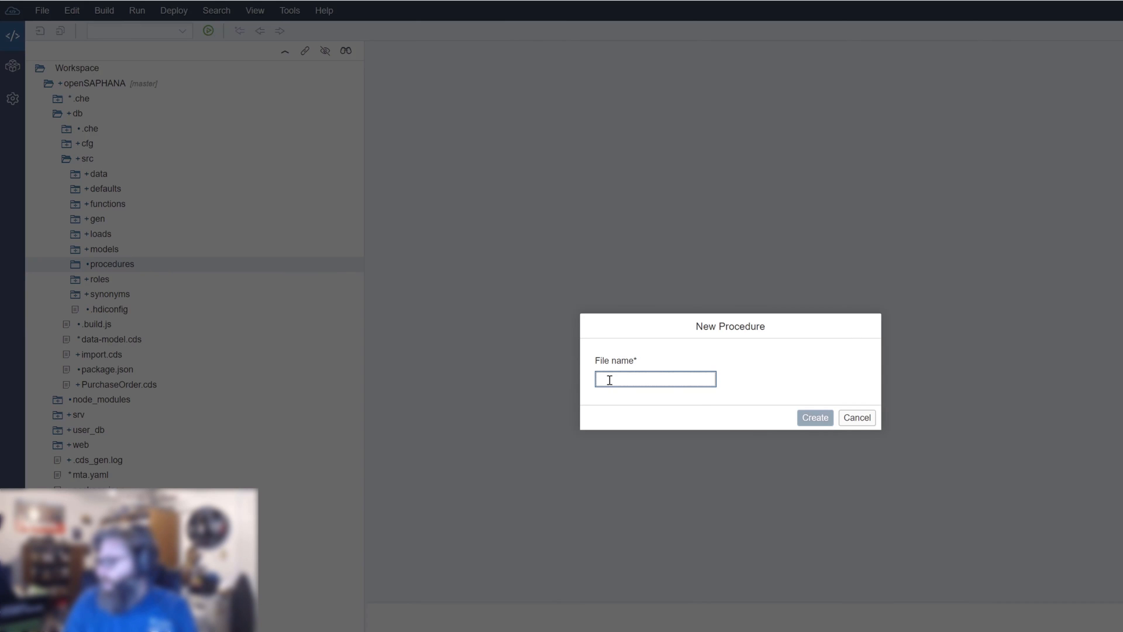
pyautogui.write('get_po')
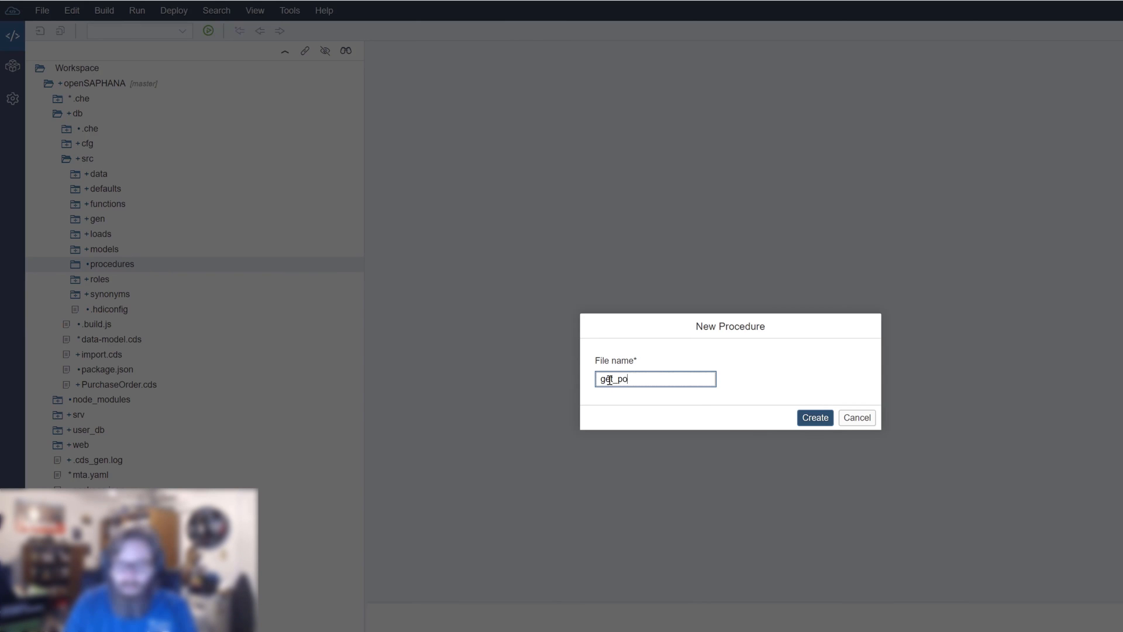
pyautogui.write('_header')
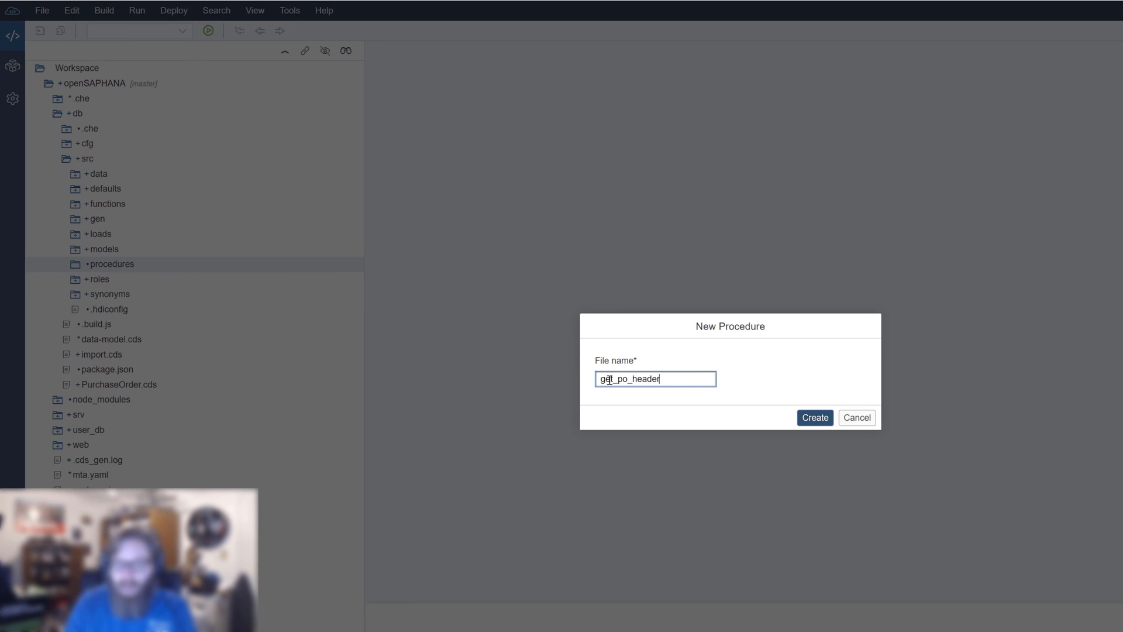
pyautogui.write('_data')
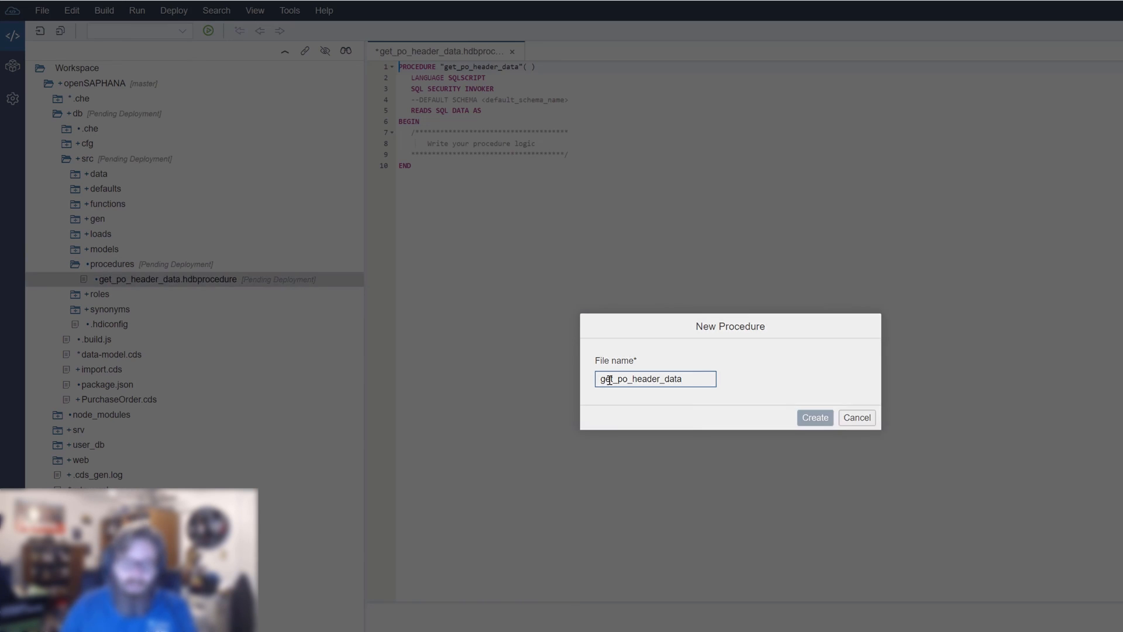
pyautogui.click(815, 418)
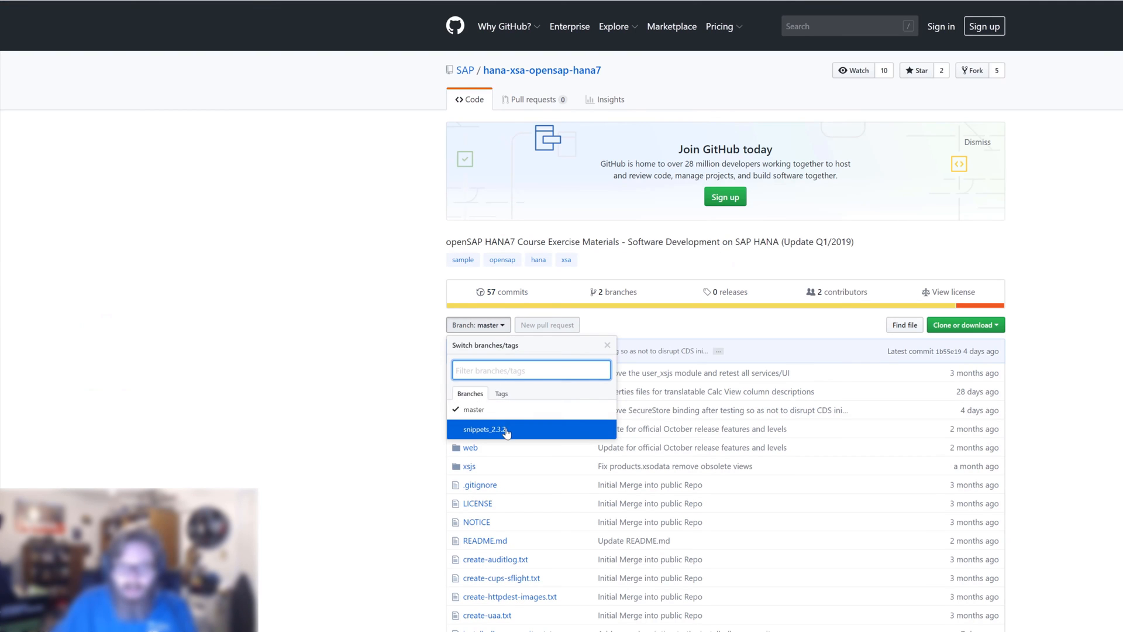
# - Switch the repository to the snippets_2.3.2 branch and open its ex2 folder
pyautogui.click(487, 429)
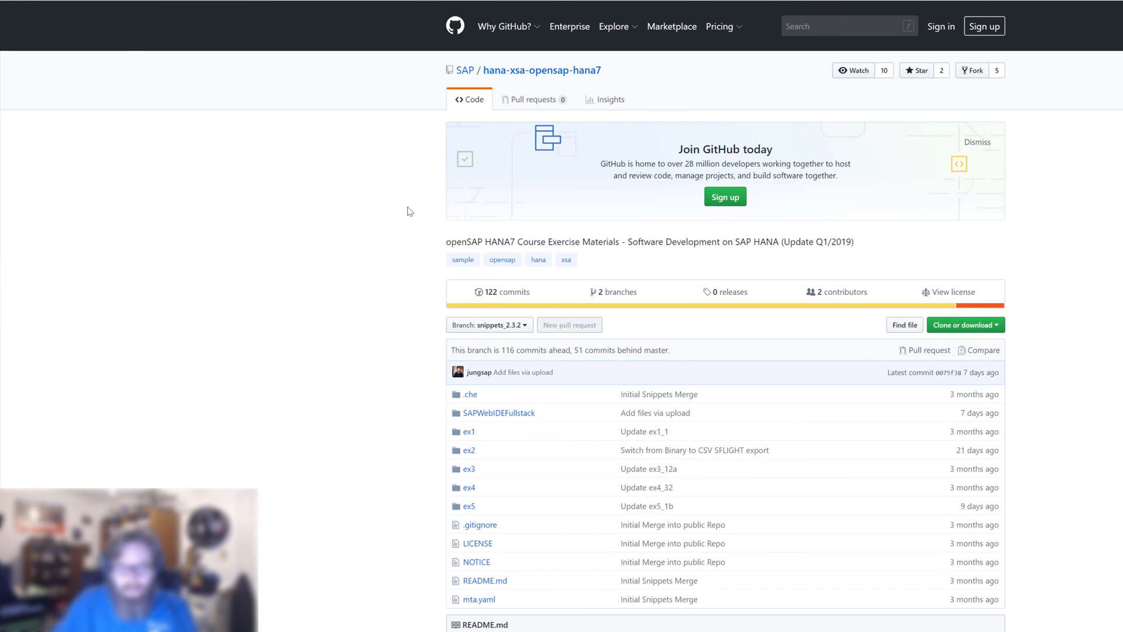
pyautogui.click(469, 449)
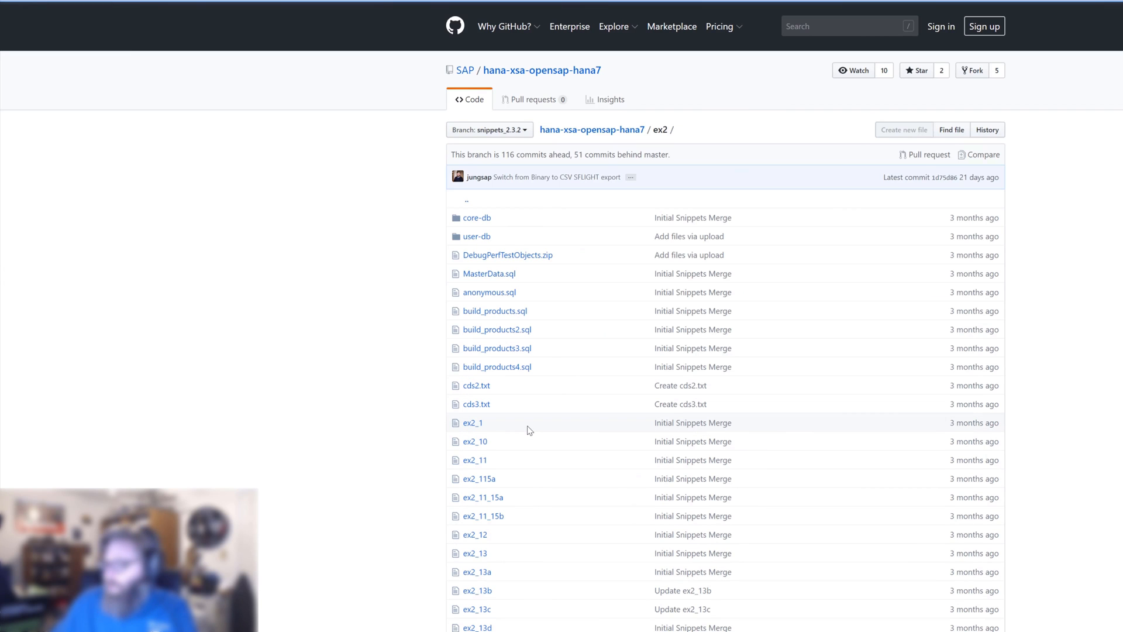
pyautogui.moveTo(450, 285)
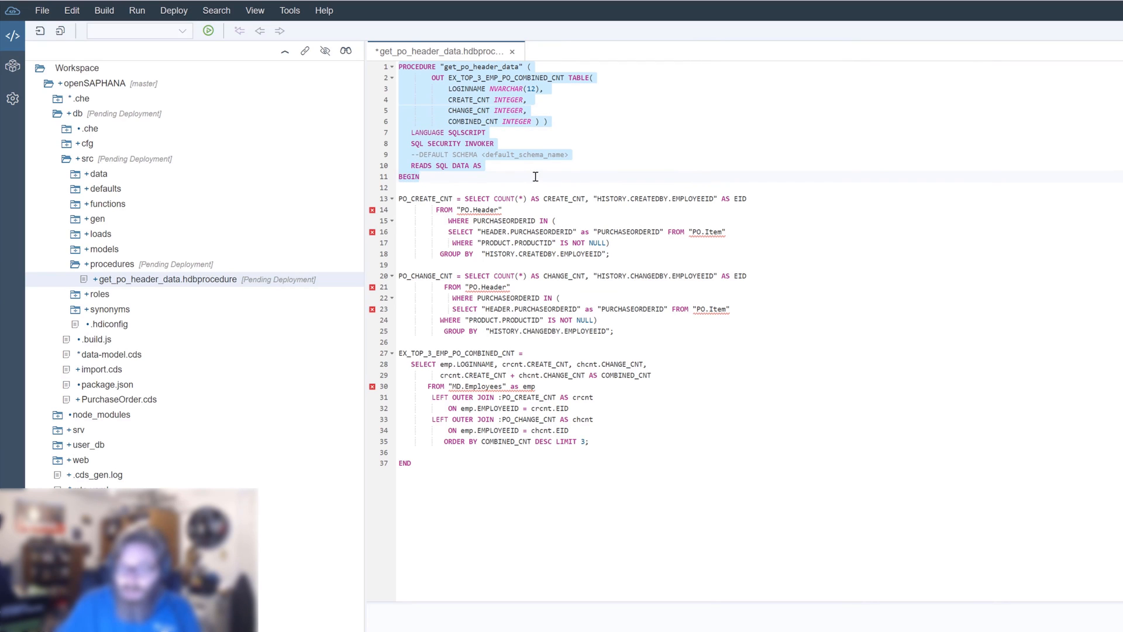
# - Review the pasted procedure code, marking the output TABLE parameter declaration
pyautogui.click(503, 67)
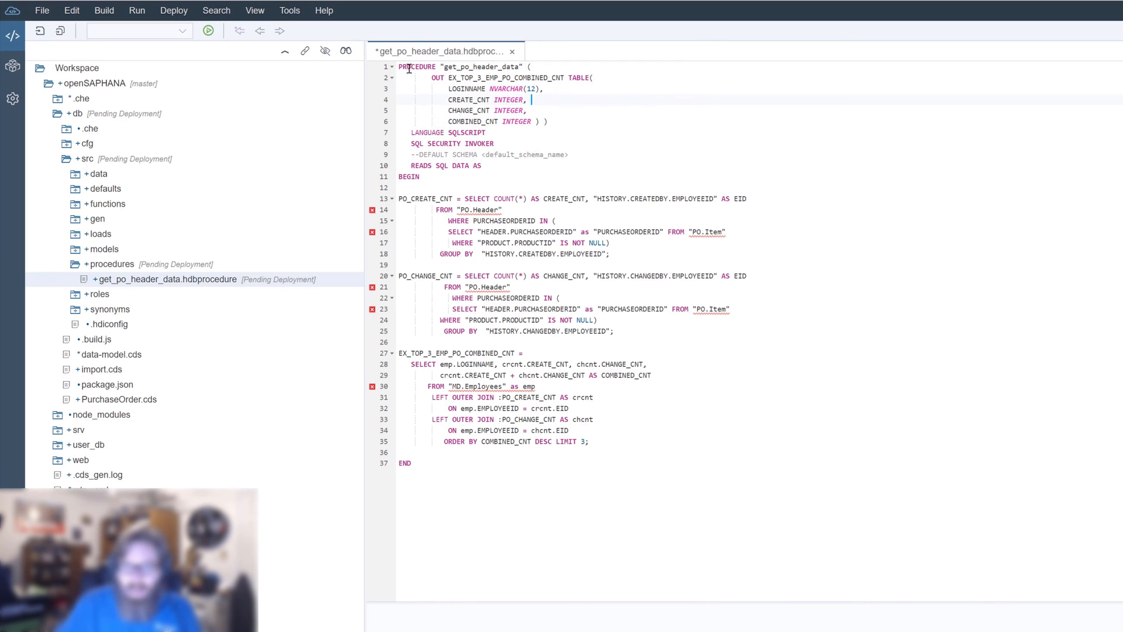
pyautogui.moveTo(430, 77); pyautogui.dragTo(533, 99)
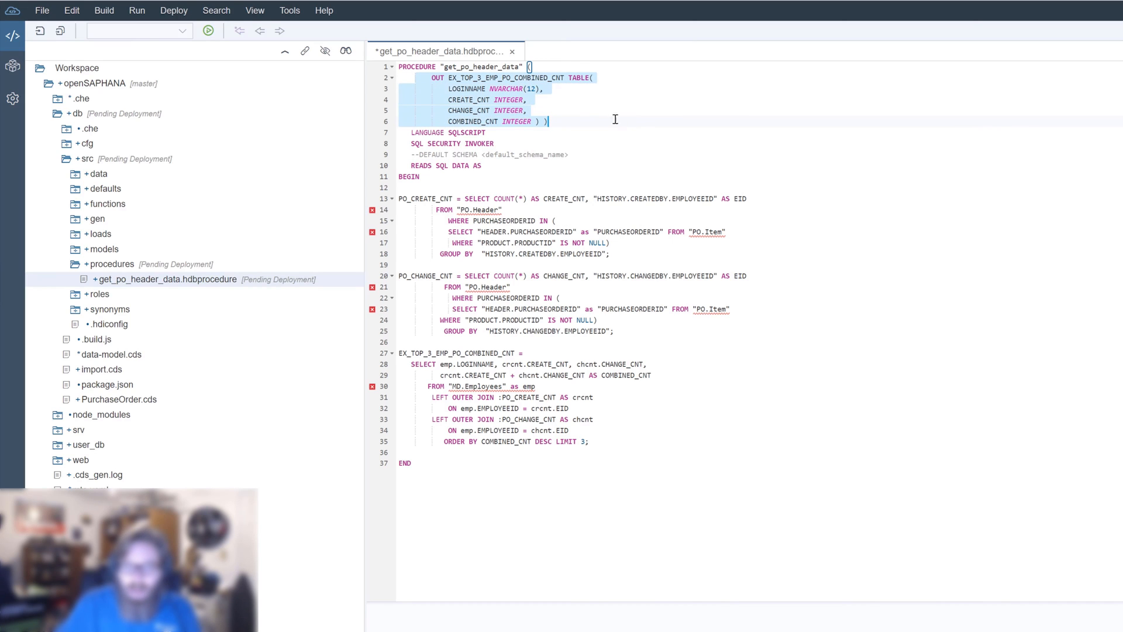
pyautogui.click(452, 77)
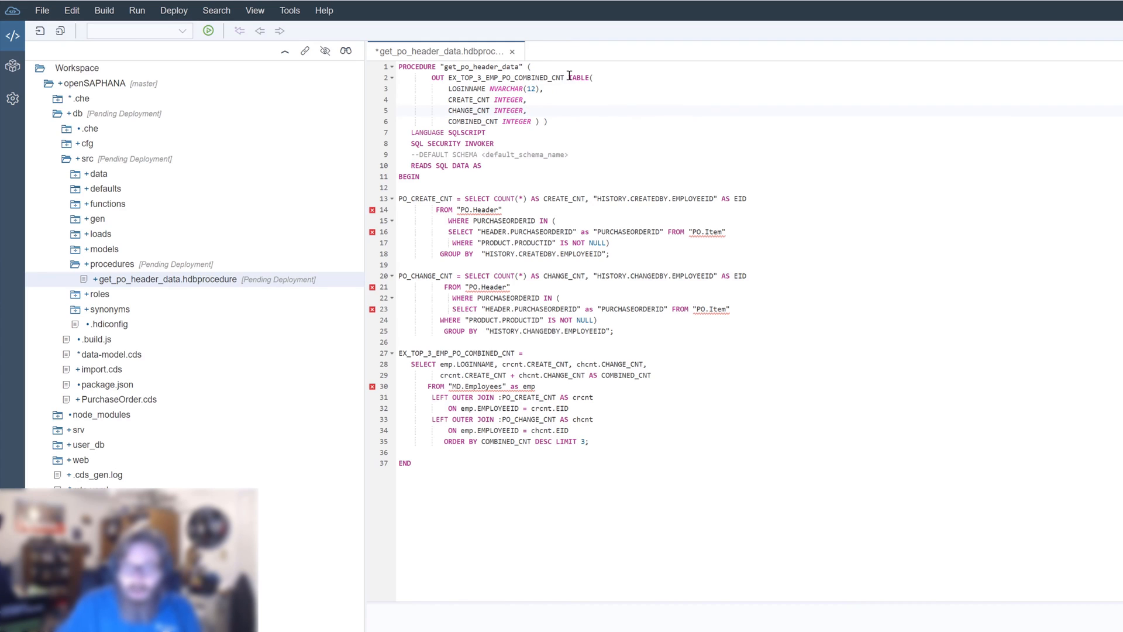
pyautogui.doubleClick(581, 77)
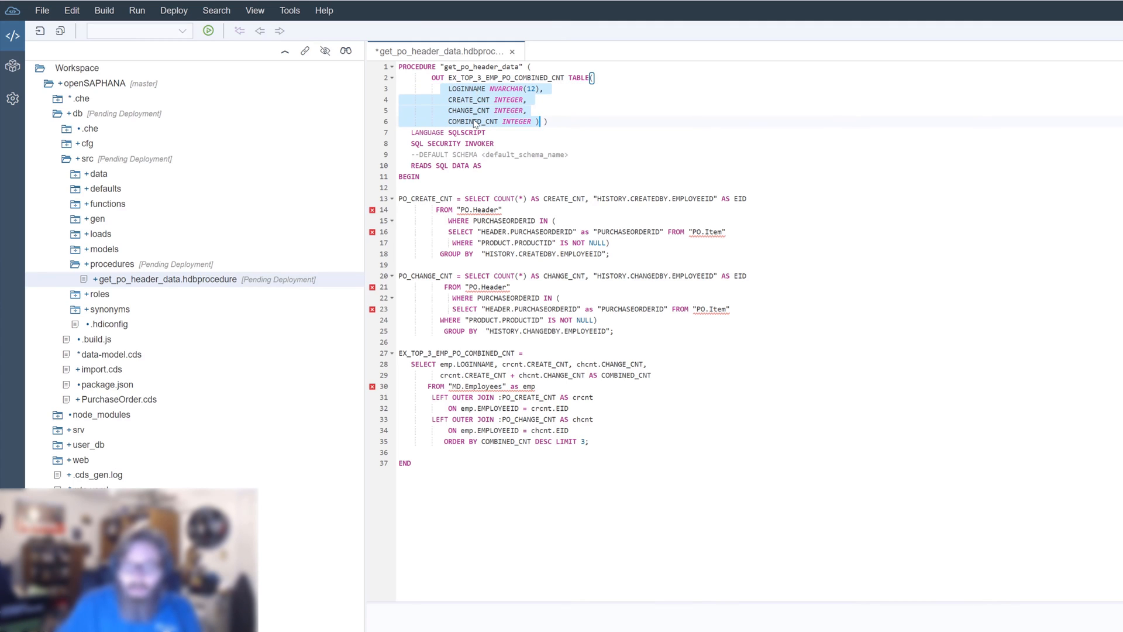
pyautogui.click(496, 132)
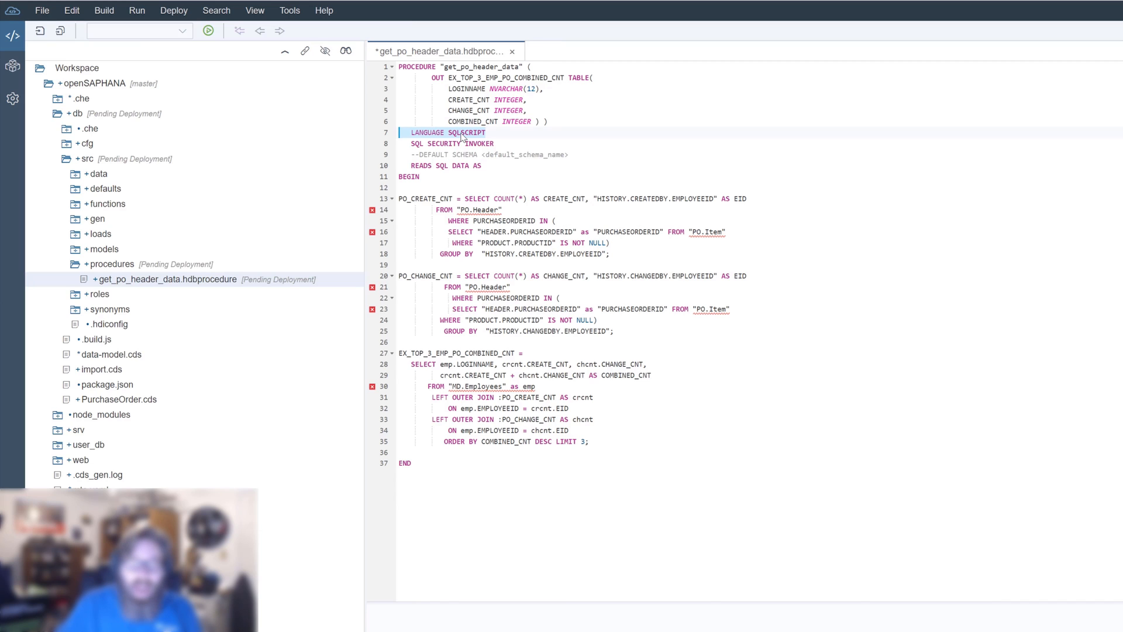
pyautogui.click(492, 131)
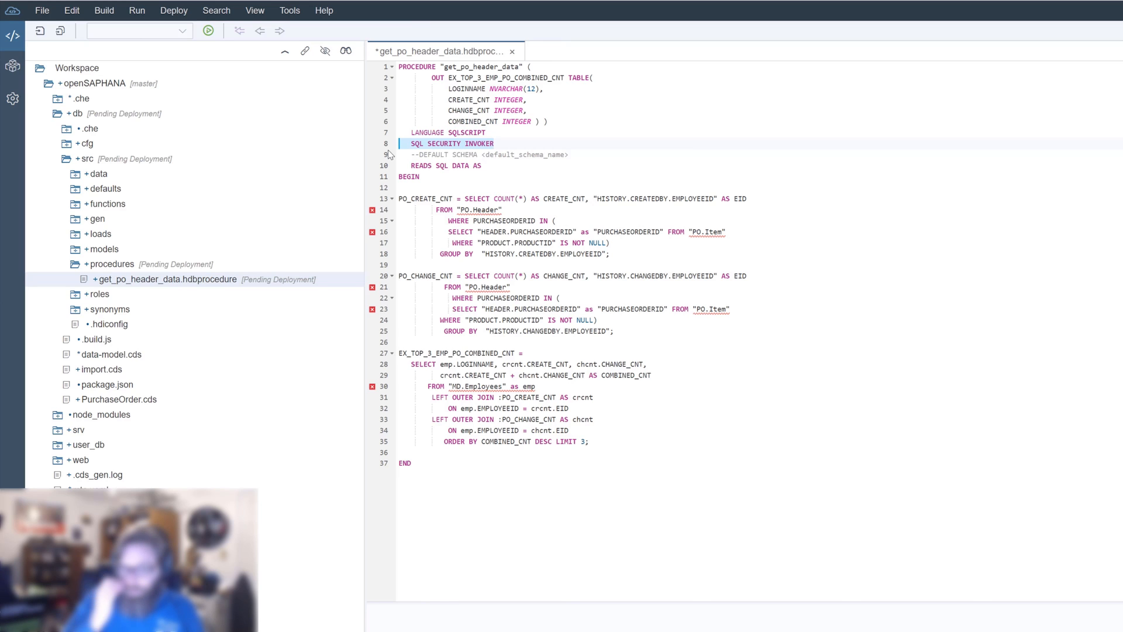
pyautogui.moveTo(423, 169)
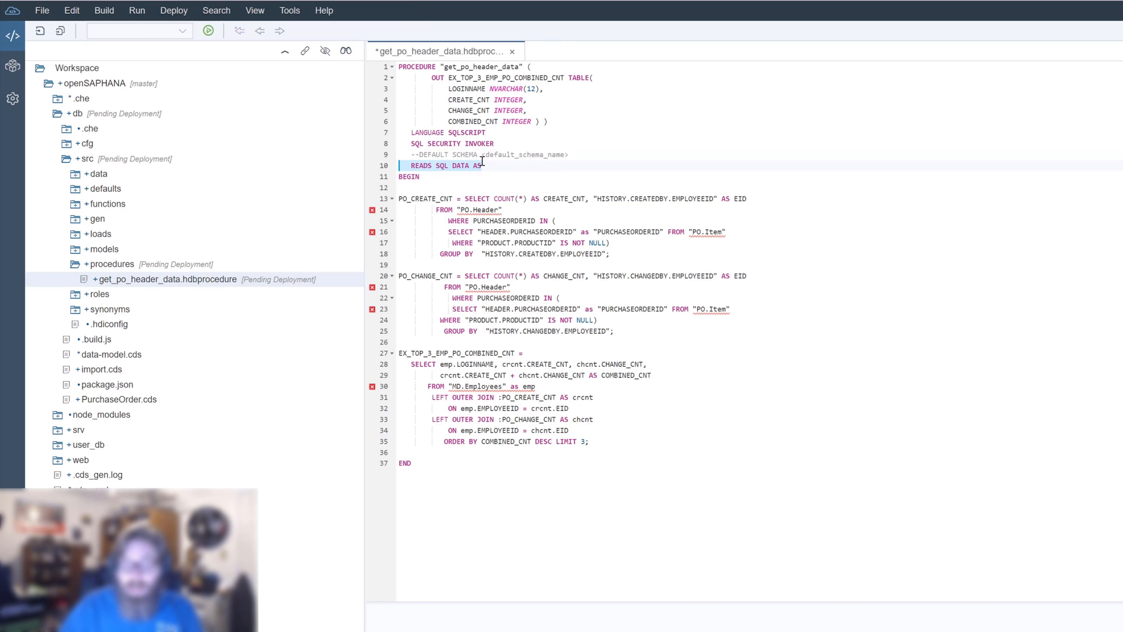
pyautogui.moveTo(480, 243)
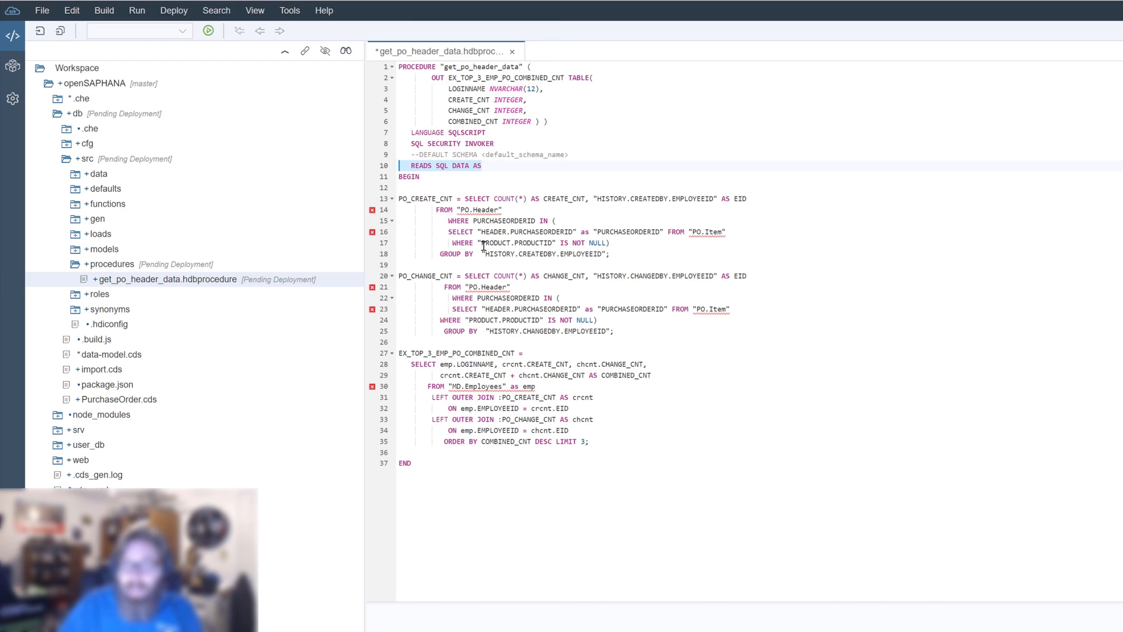
pyautogui.moveTo(486, 244)
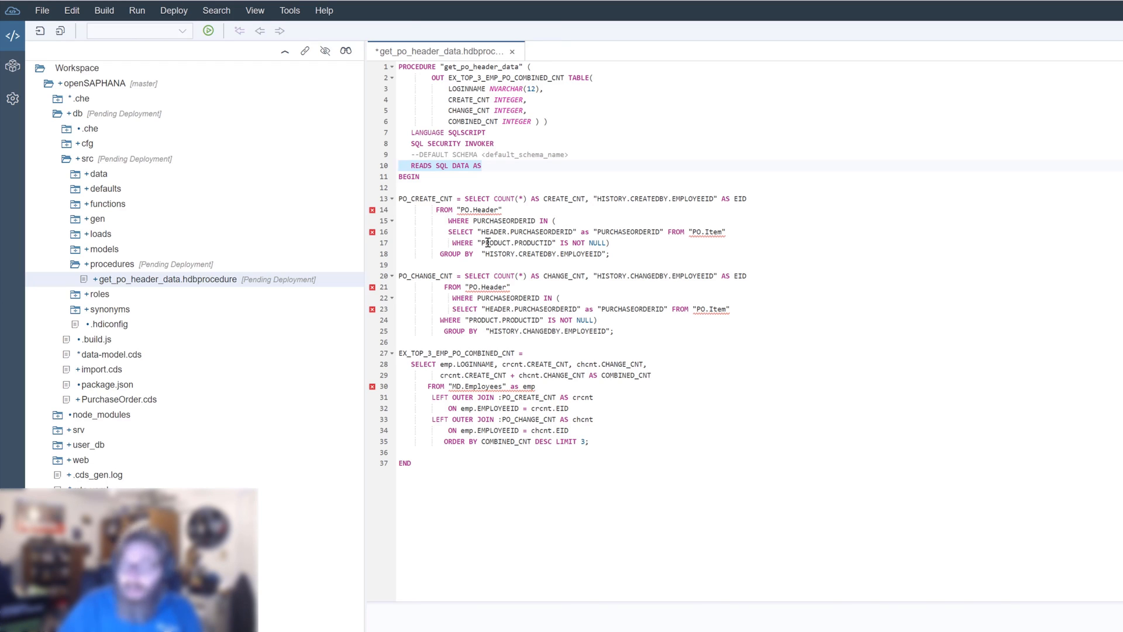
pyautogui.moveTo(493, 170)
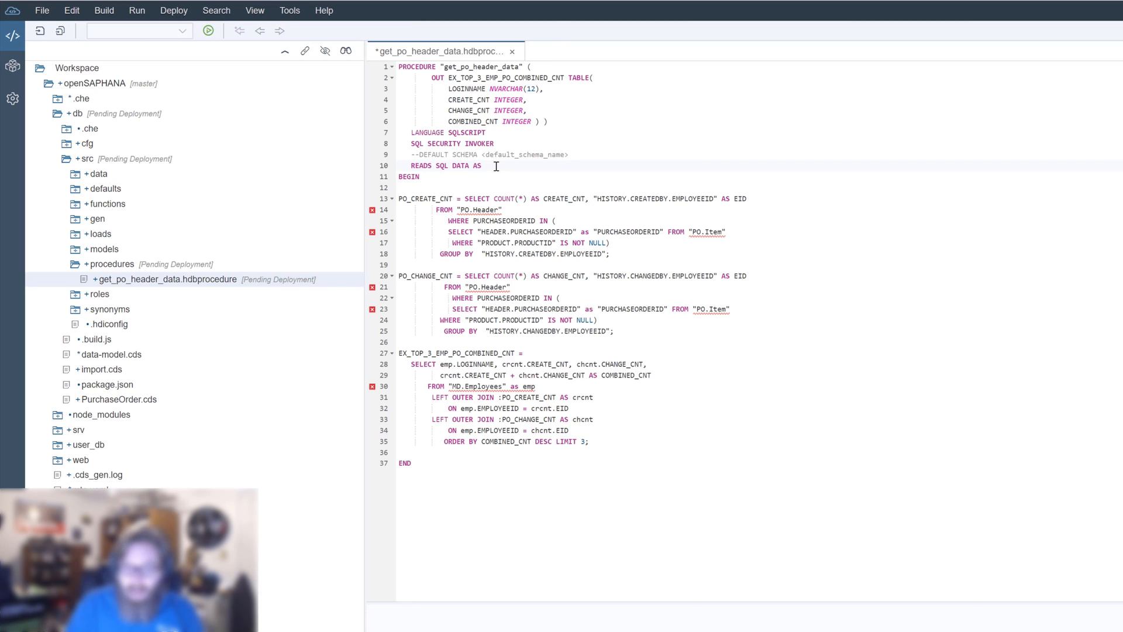
pyautogui.moveTo(495, 176)
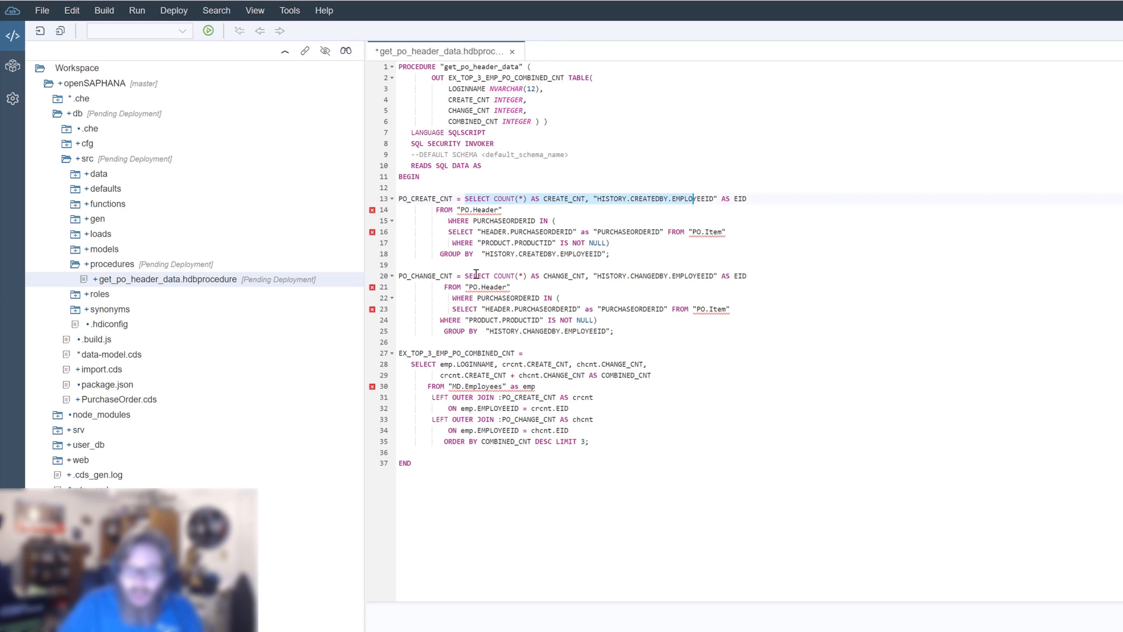
pyautogui.moveTo(612, 255)
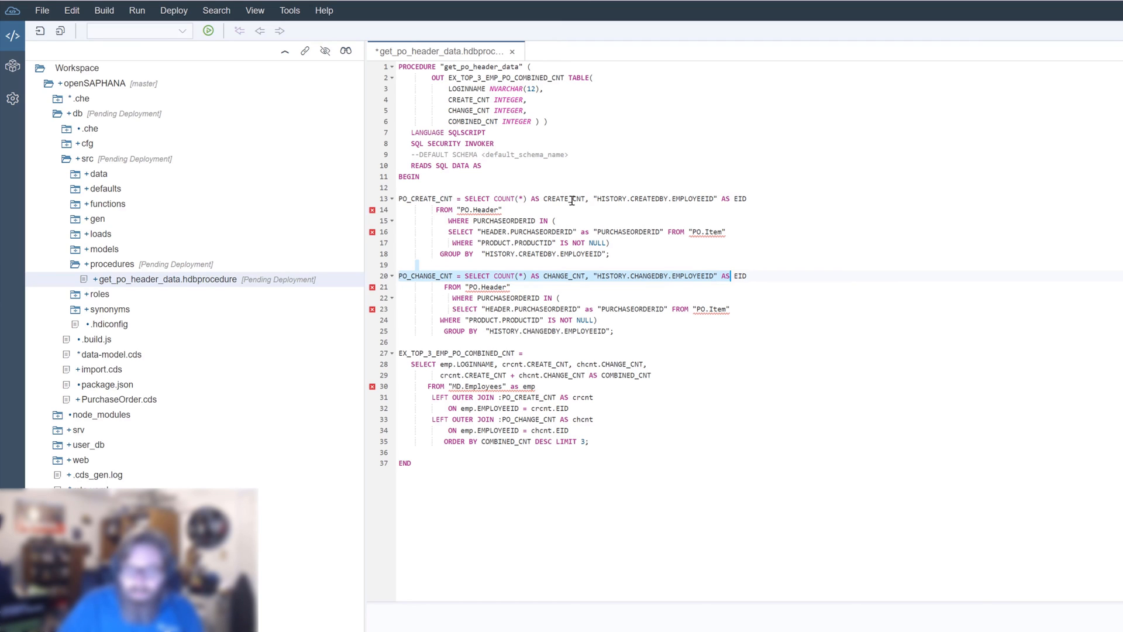
pyautogui.moveTo(654, 223)
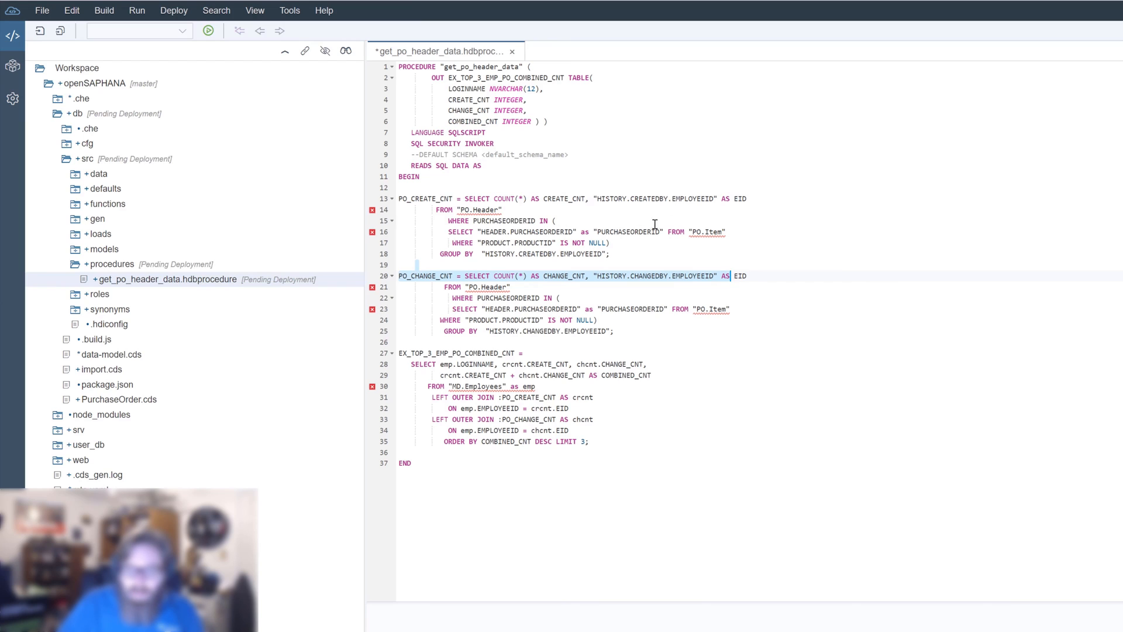
pyautogui.moveTo(547, 232)
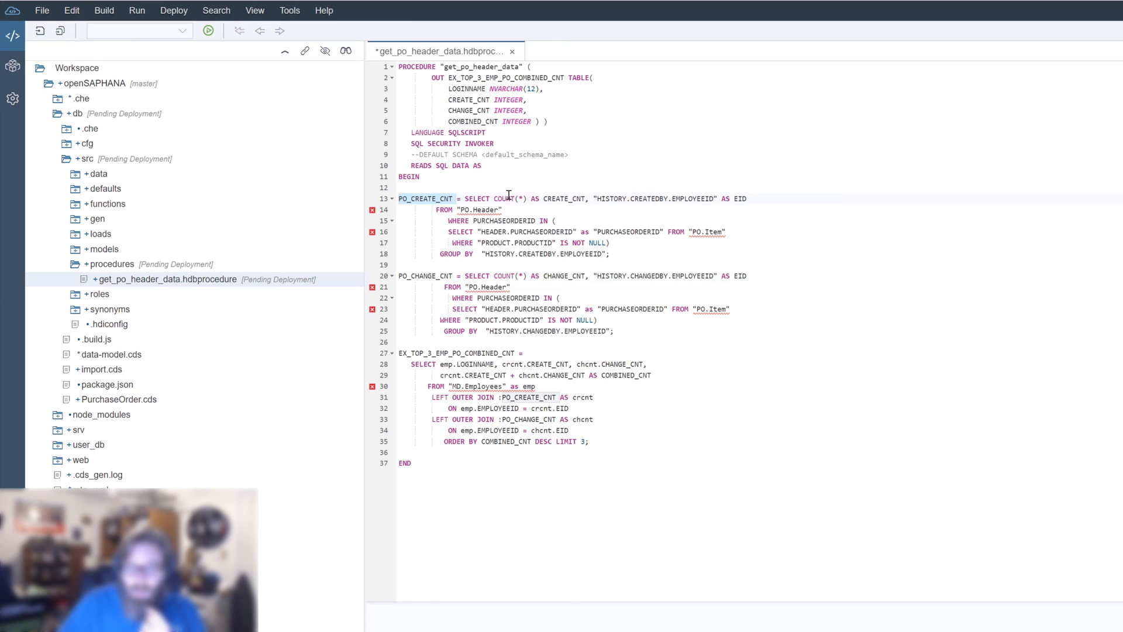
pyautogui.moveTo(587, 294)
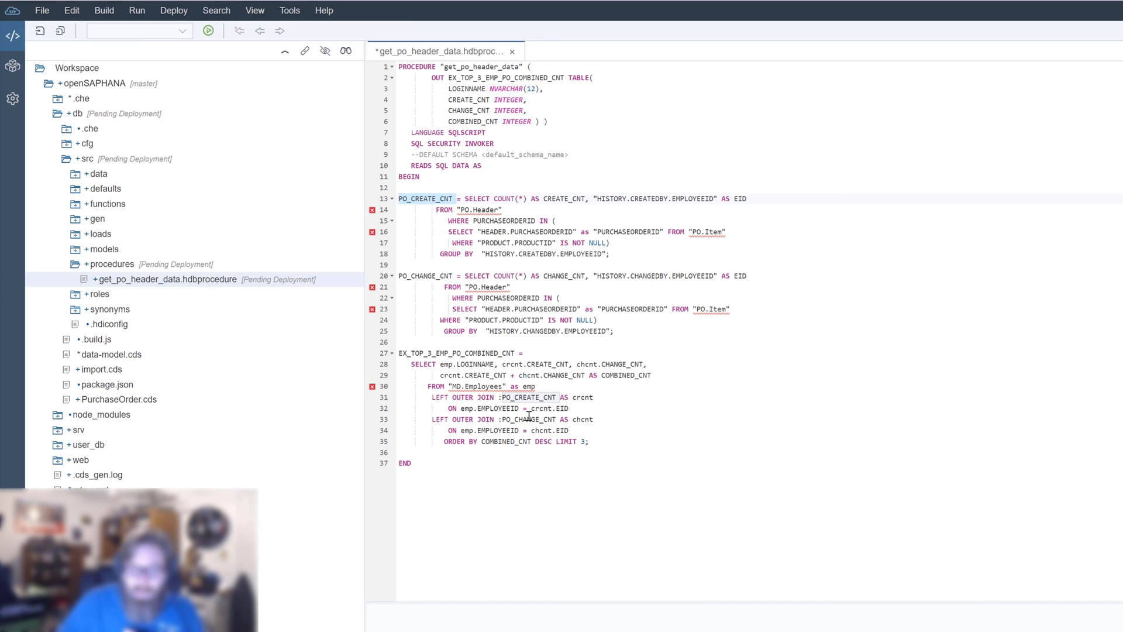
pyautogui.moveTo(560, 110)
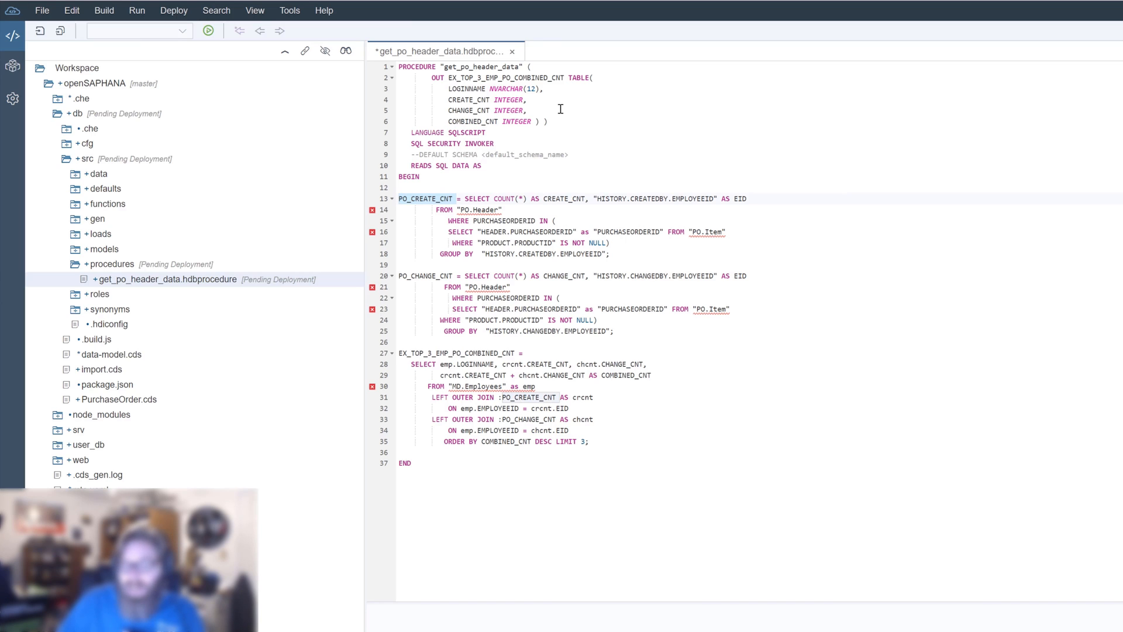
pyautogui.moveTo(571, 124)
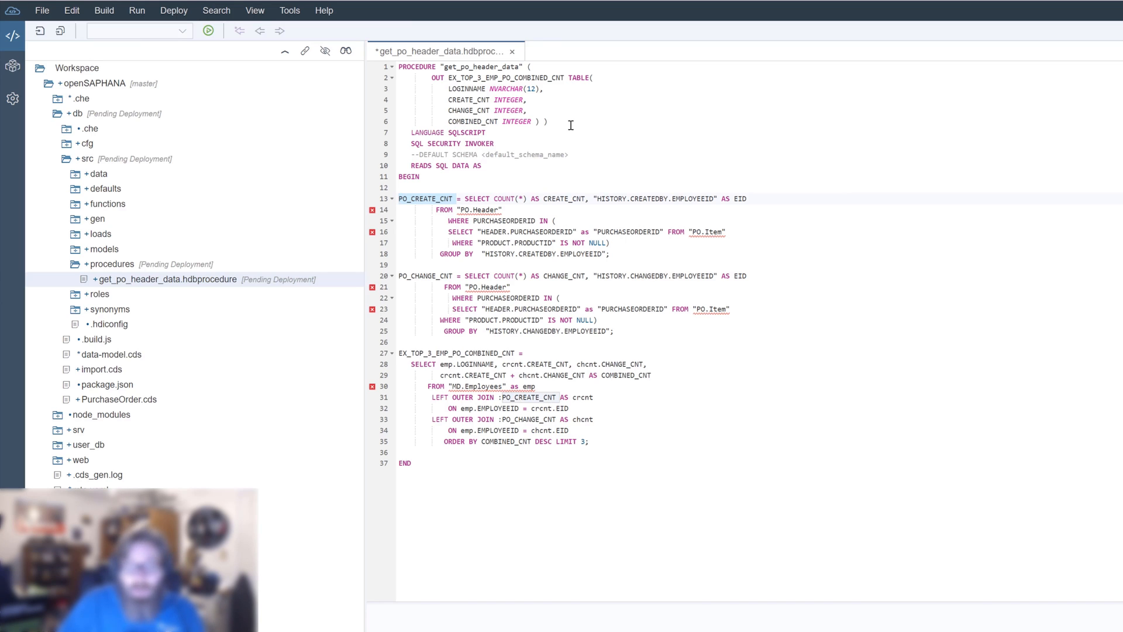
pyautogui.moveTo(573, 121)
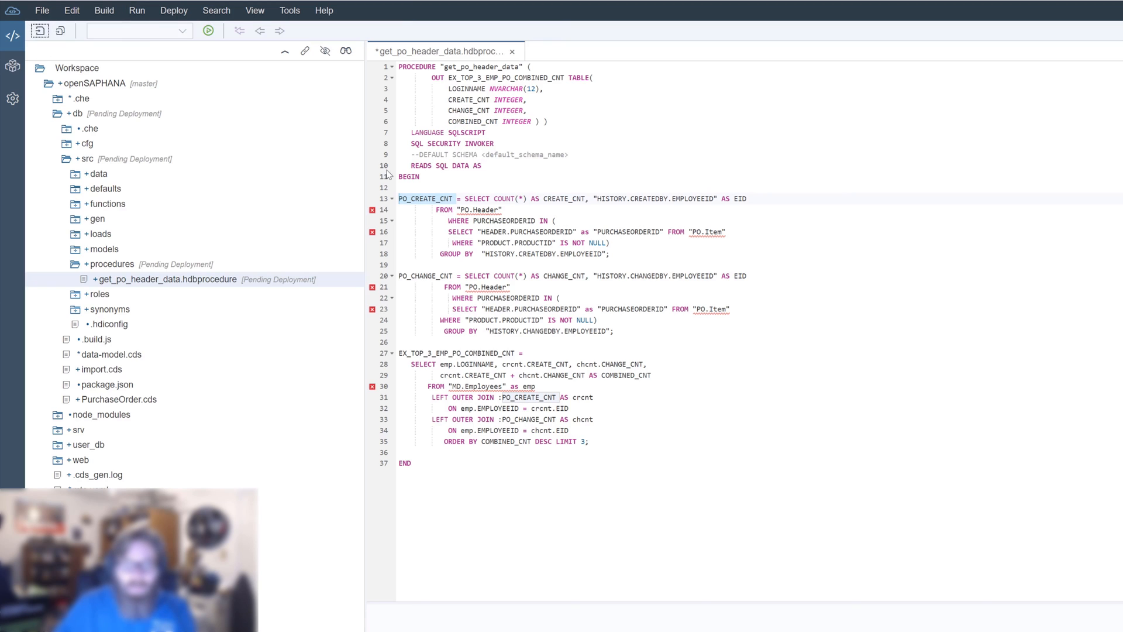
pyautogui.moveTo(372, 211)
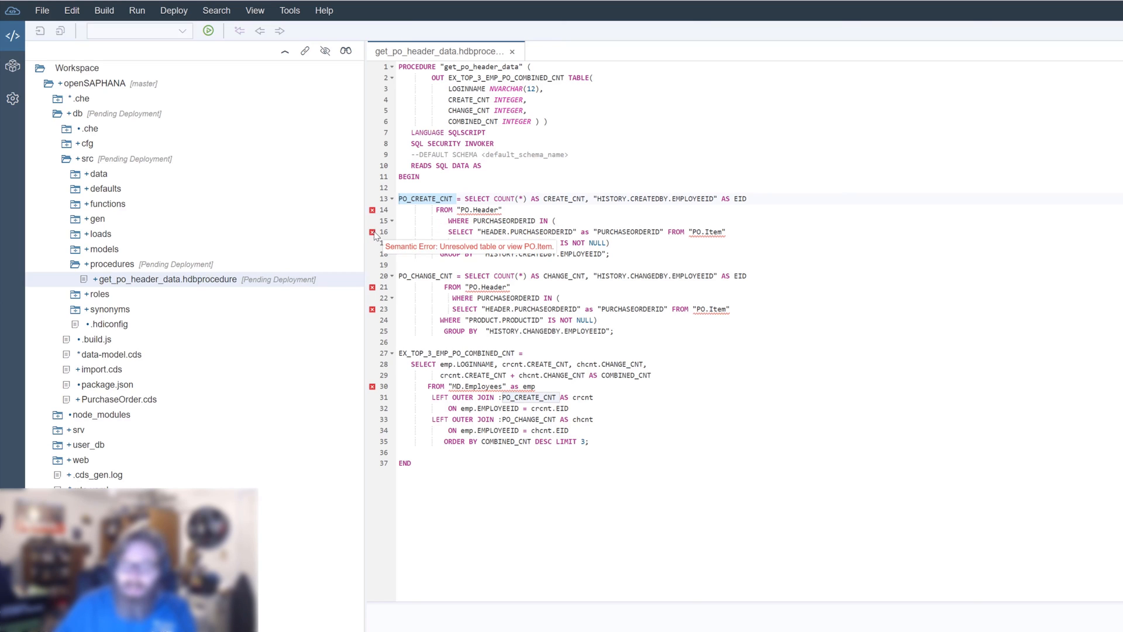
pyautogui.moveTo(372, 288)
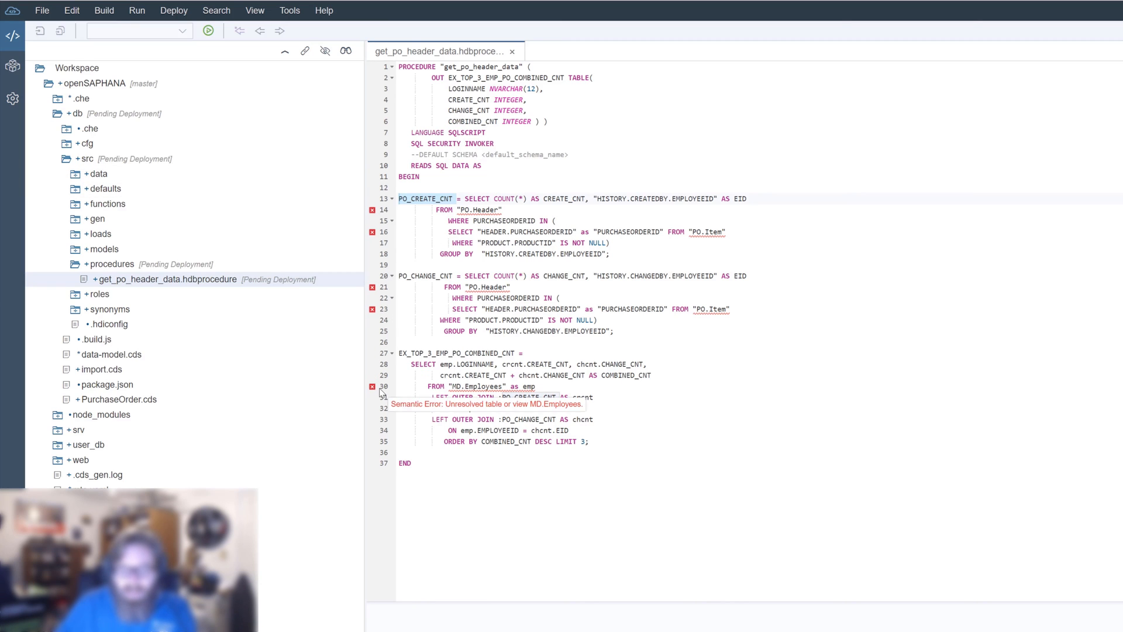
pyautogui.moveTo(436, 379)
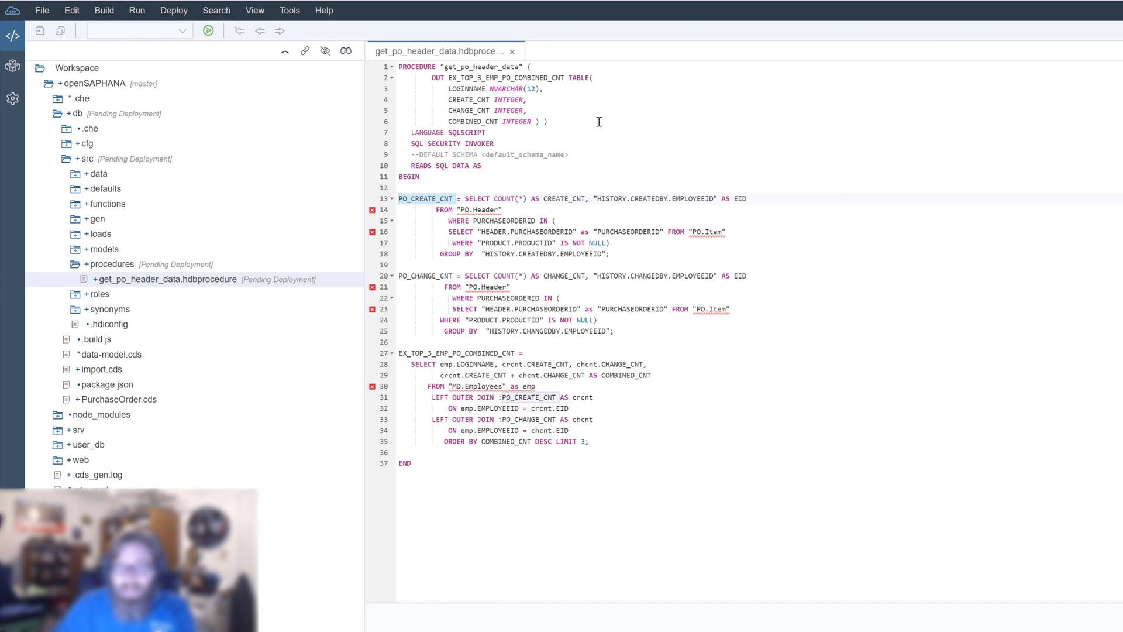
pyautogui.moveTo(699, 232)
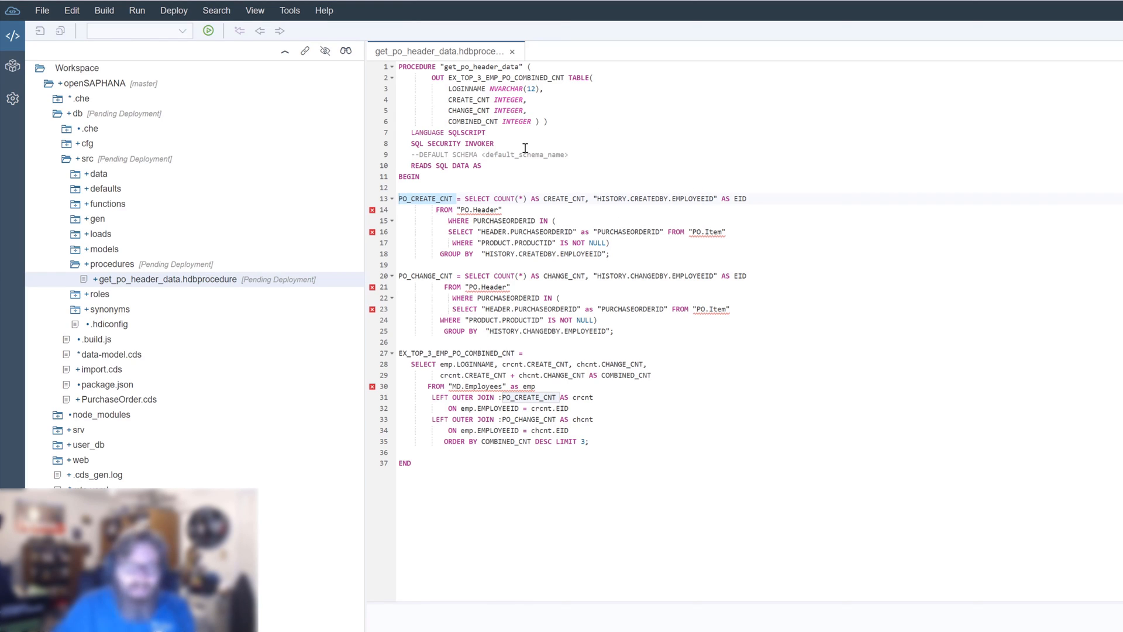
pyautogui.moveTo(372, 210)
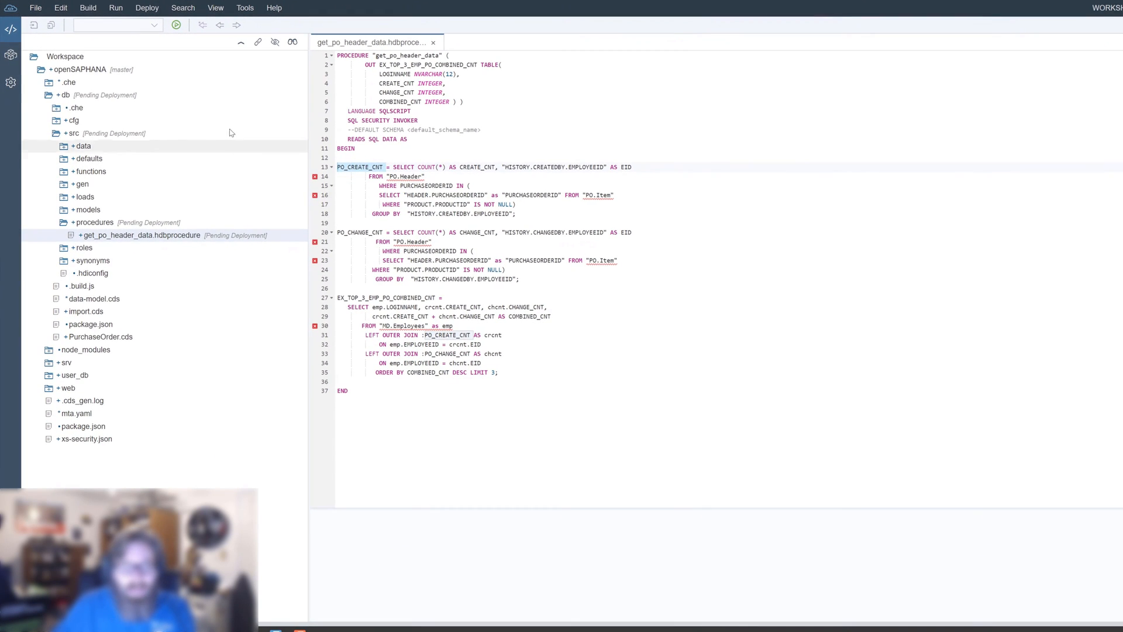
# - Build the whole db module from its context menu so it completes successfully
pyautogui.rightClick(56, 95)
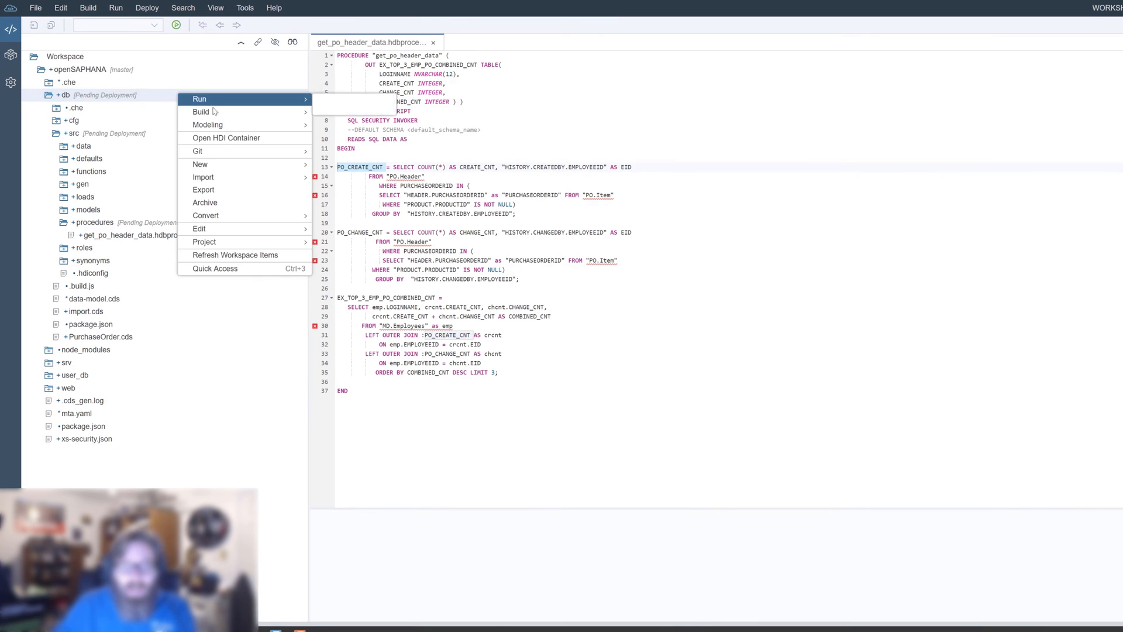
pyautogui.click(201, 112)
pyautogui.write('1')
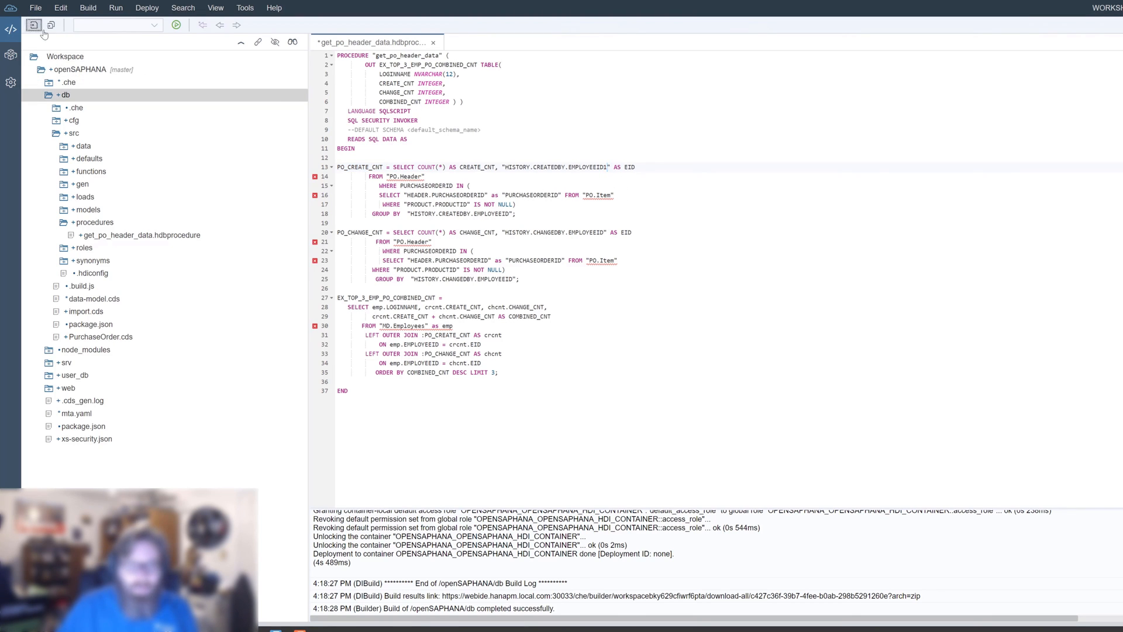
pyautogui.rightClick(66, 93)
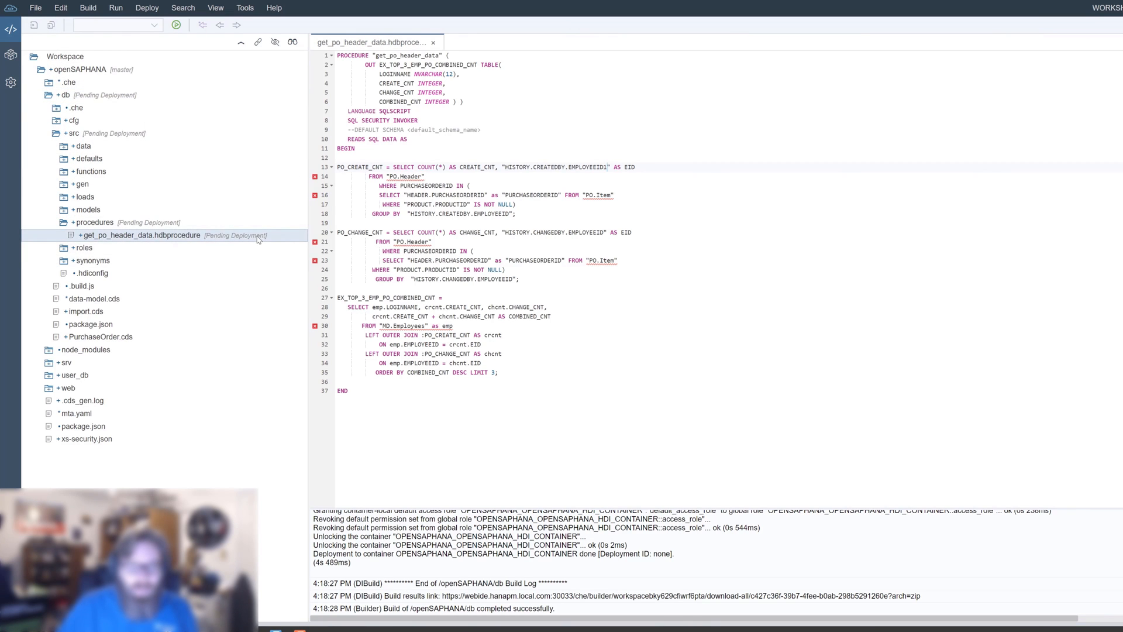
# - Build only get_po_header_data.hdbprocedure, which fails with a not-a-GROUP-BY-expression error
pyautogui.rightClick(144, 235)
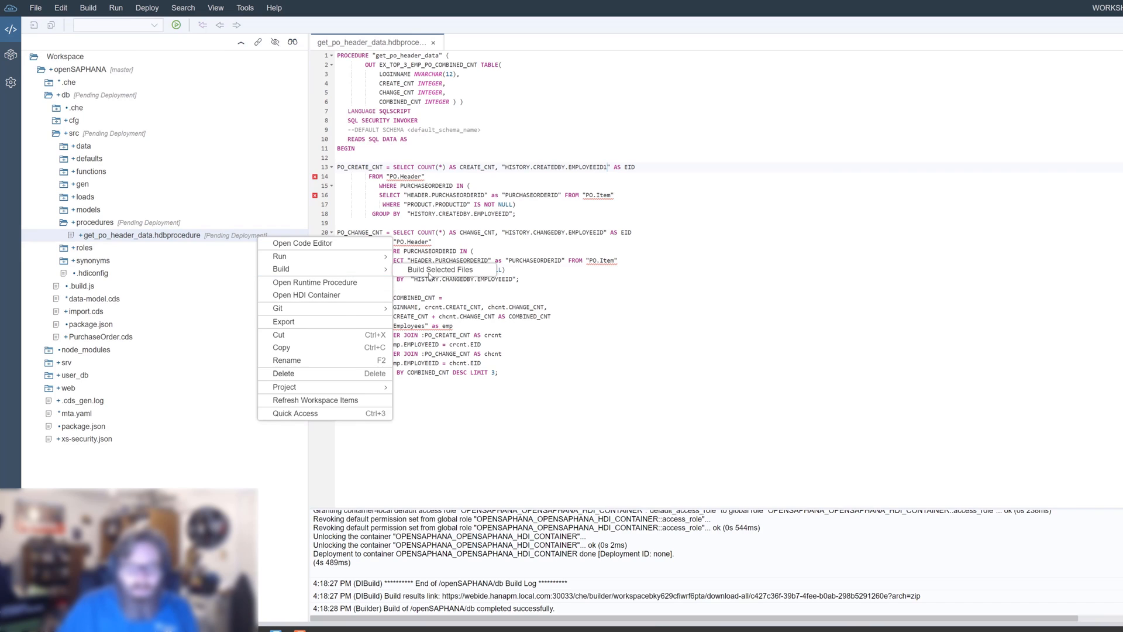
pyautogui.click(440, 269)
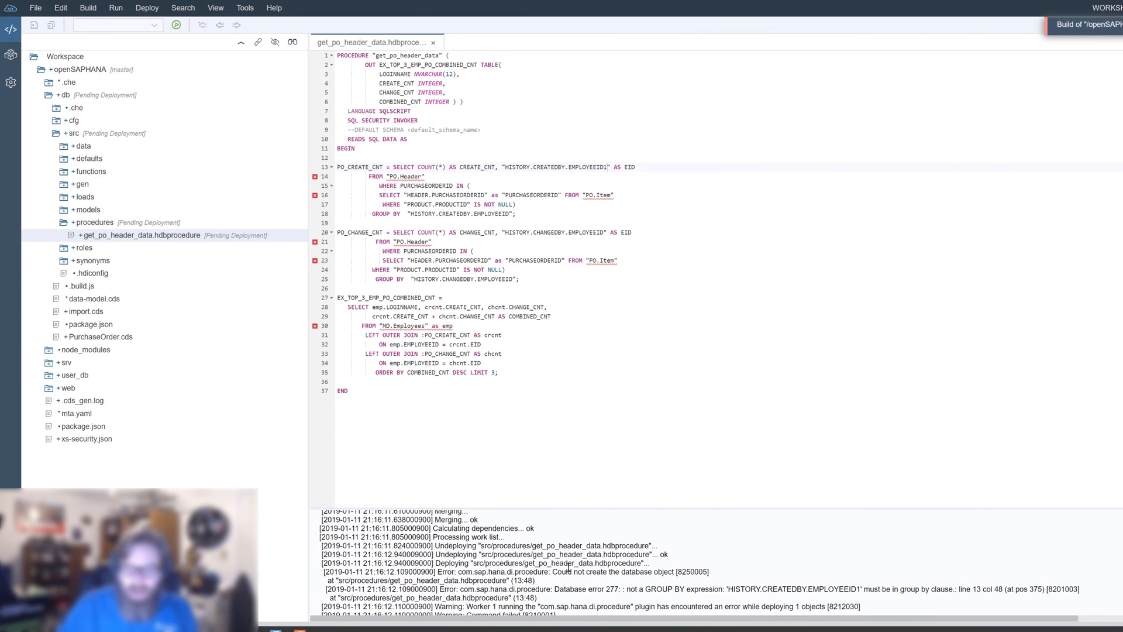
pyautogui.moveTo(597, 591)
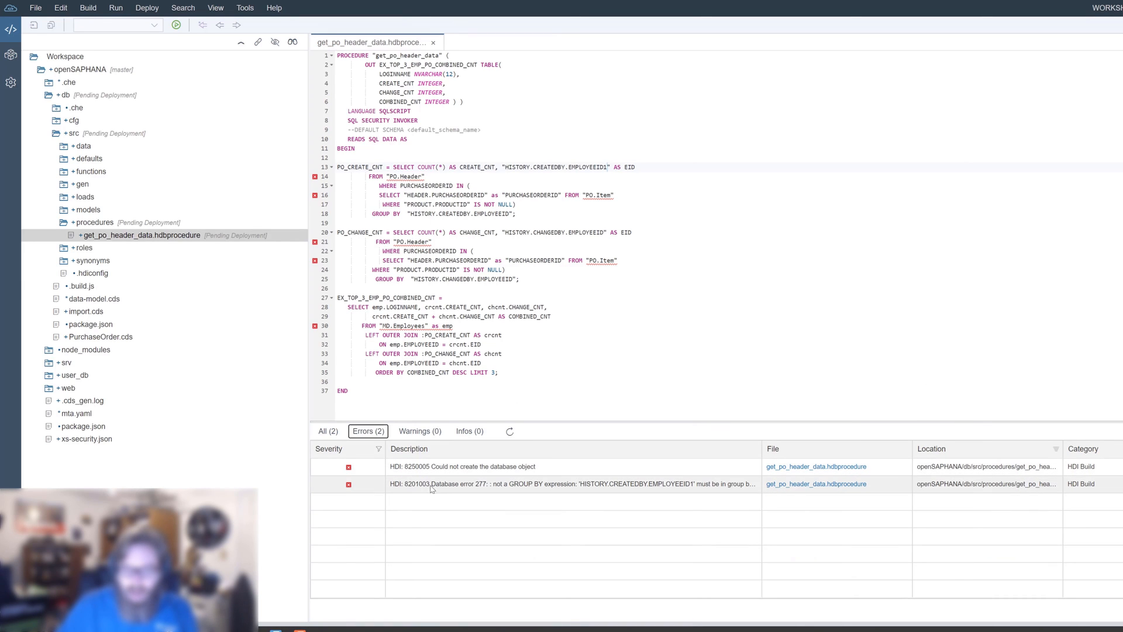
pyautogui.moveTo(489, 485)
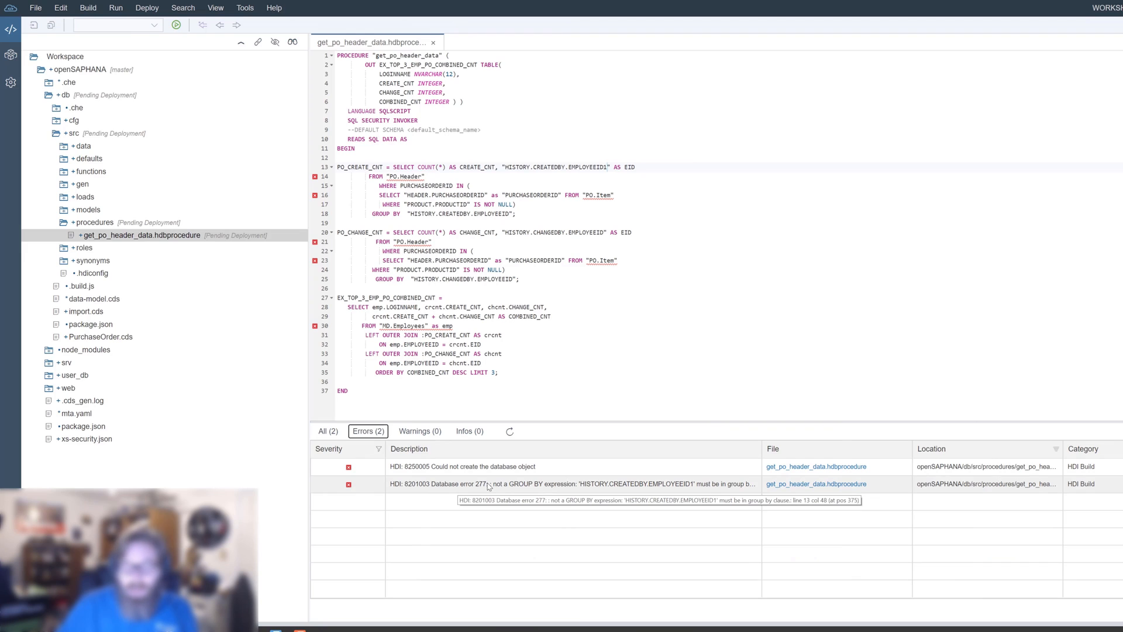
pyautogui.moveTo(526, 492)
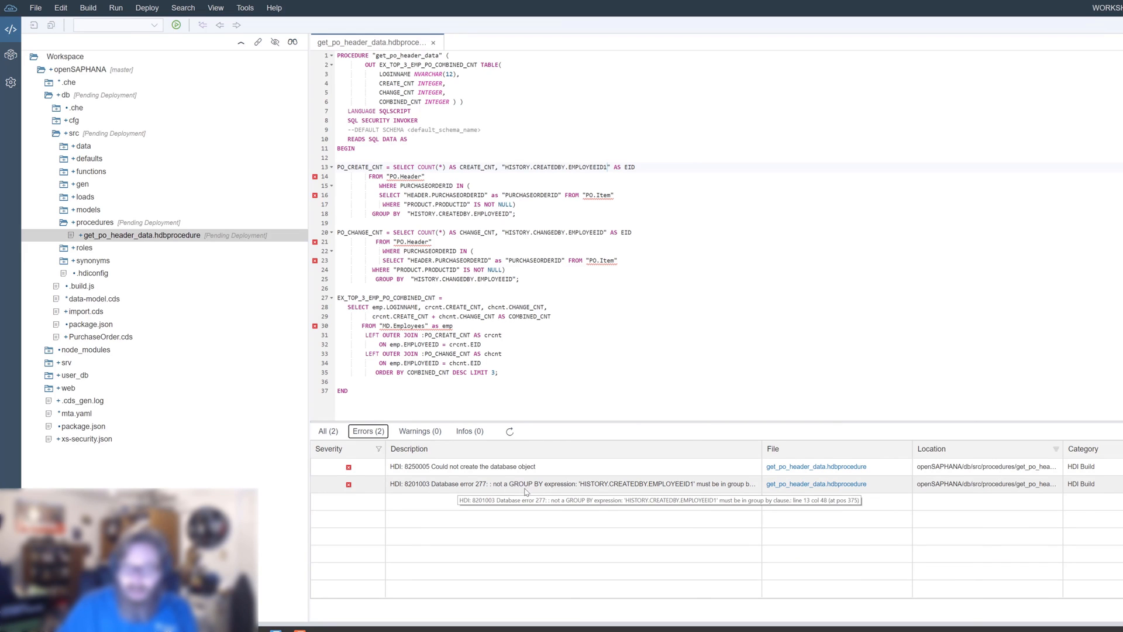
pyautogui.moveTo(527, 487)
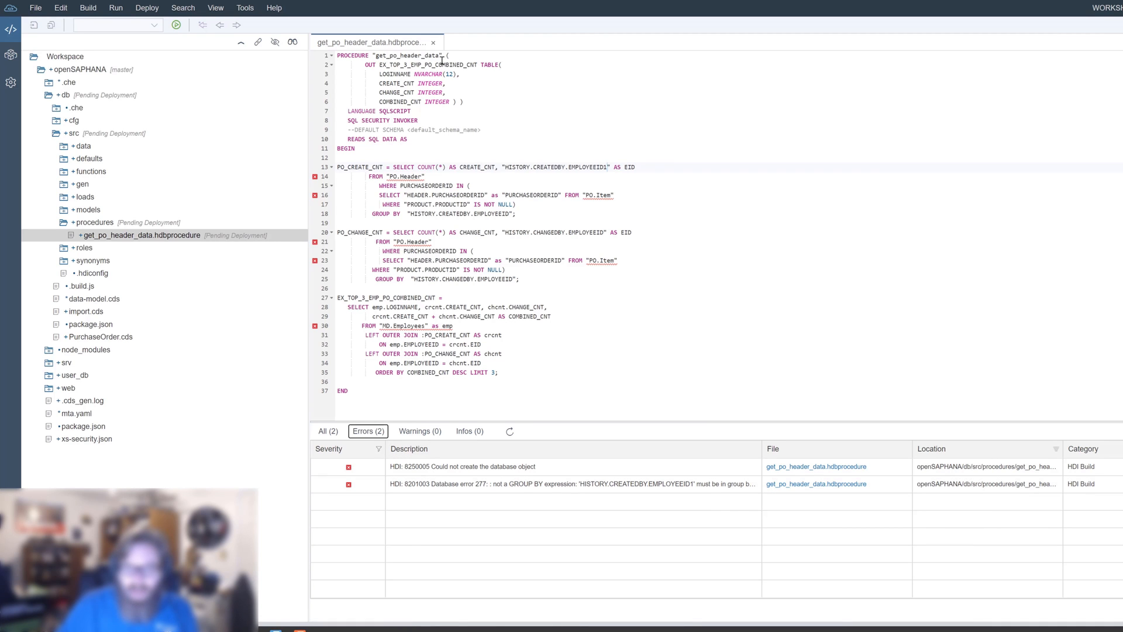
# - Change HISTORY.CREATEDBY.EMPLOYEEID1 back to EMPLOYEEID on line 13 of the procedure
pyautogui.click(433, 42)
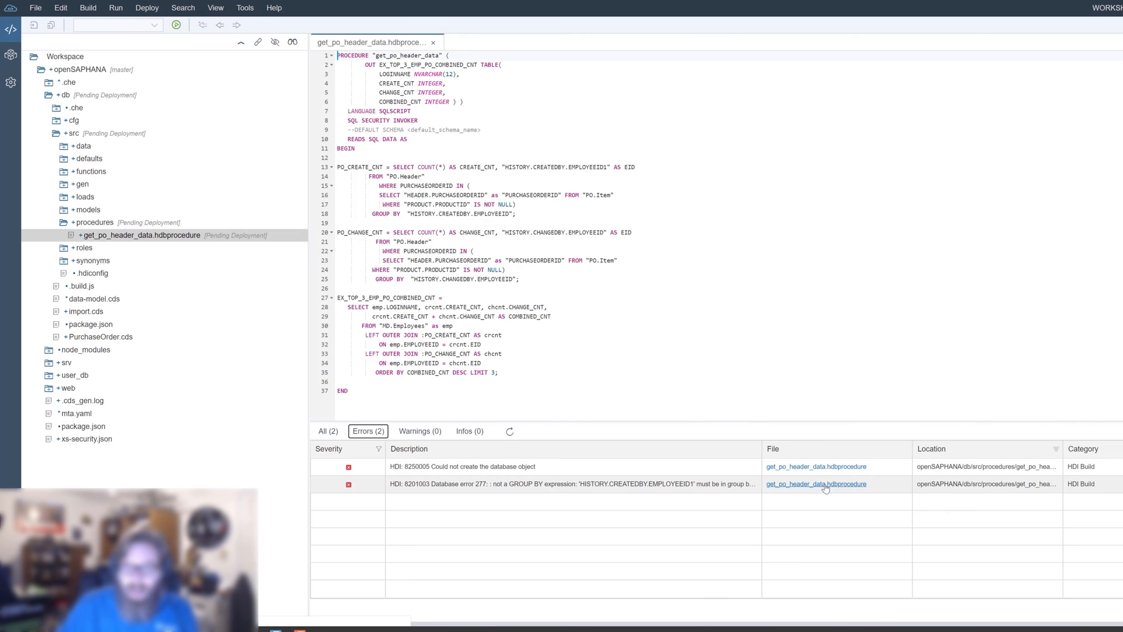
pyautogui.moveTo(478, 478)
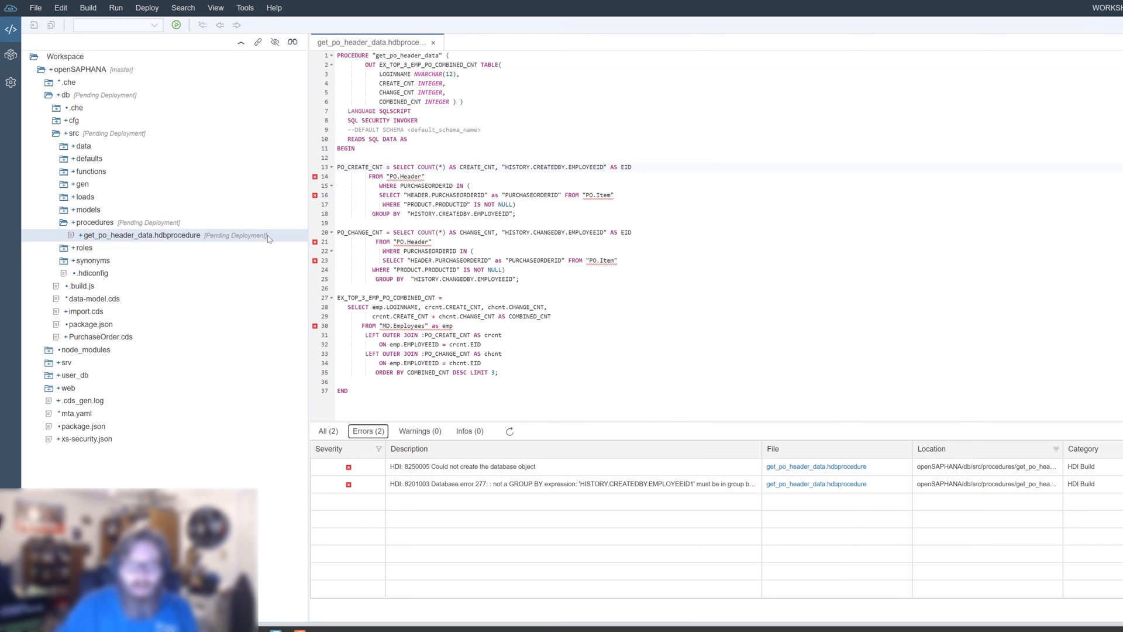
# - Rebuild get_po_header_data with zero errors and read the CREATE_CNT type-mismatch warning
pyautogui.rightClick(141, 235)
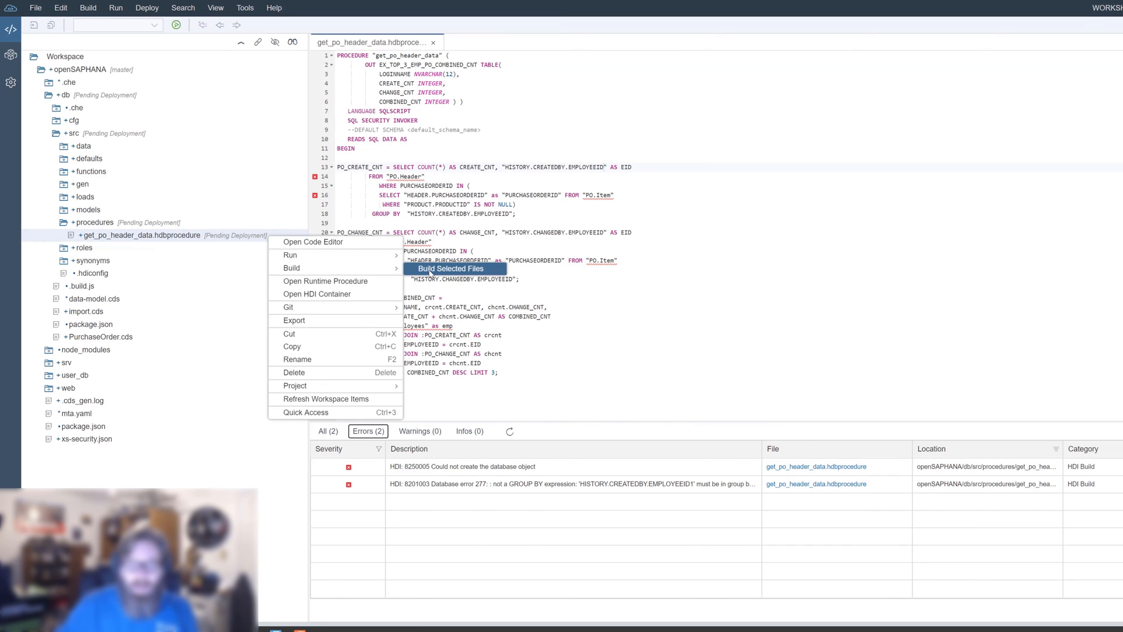
pyautogui.click(450, 269)
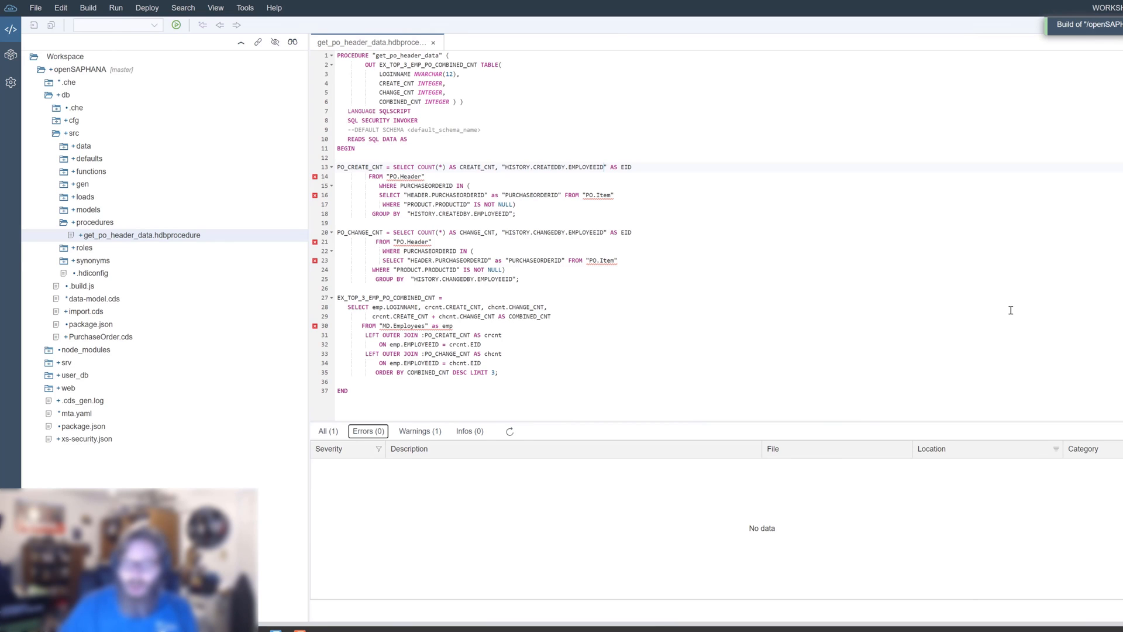
pyautogui.click(420, 430)
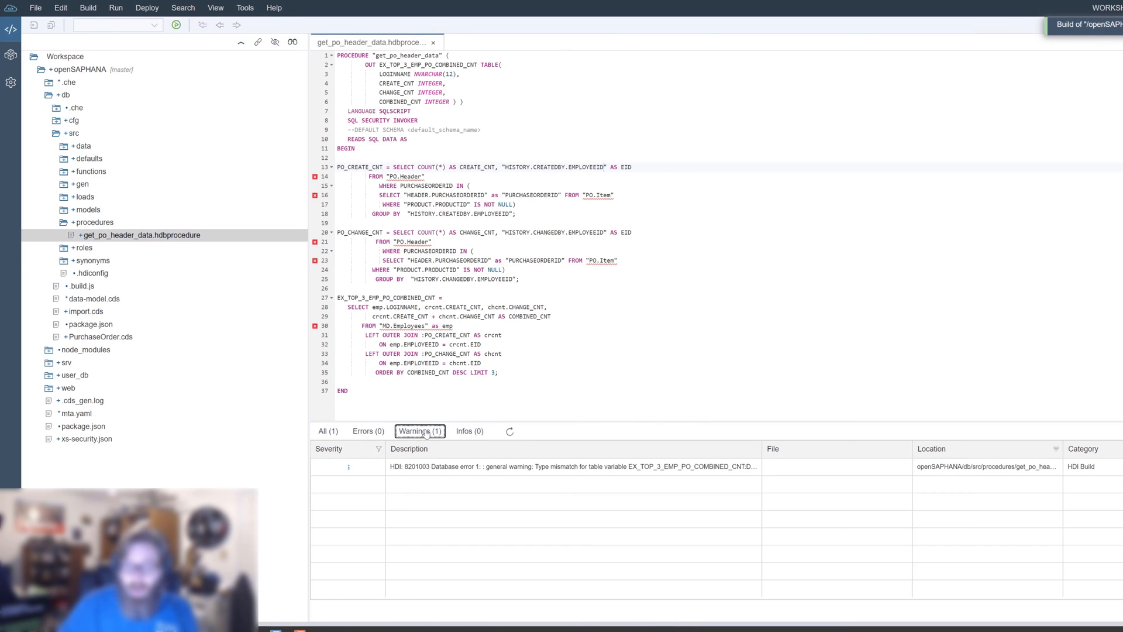
pyautogui.moveTo(614, 465)
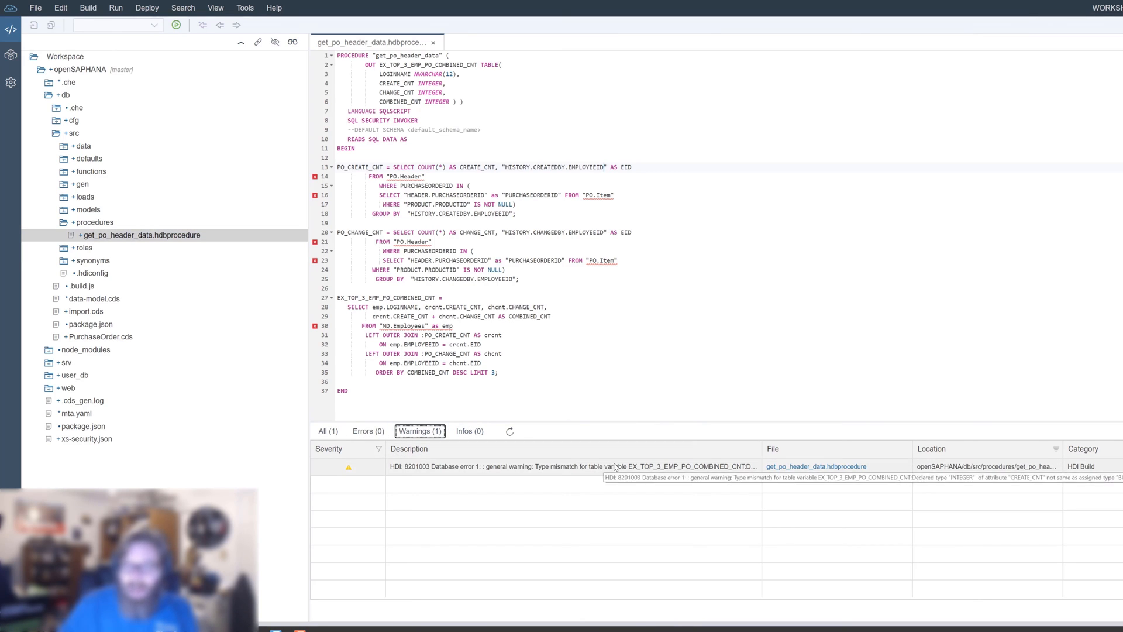
pyautogui.moveTo(739, 467)
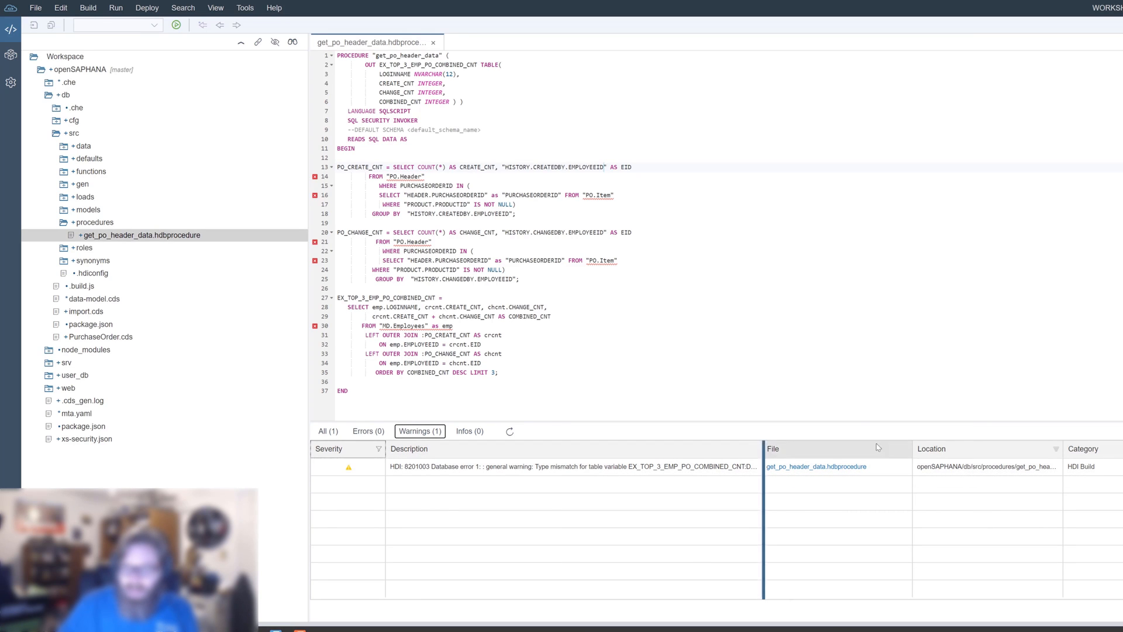
pyautogui.moveTo(762, 448); pyautogui.dragTo(885, 445)
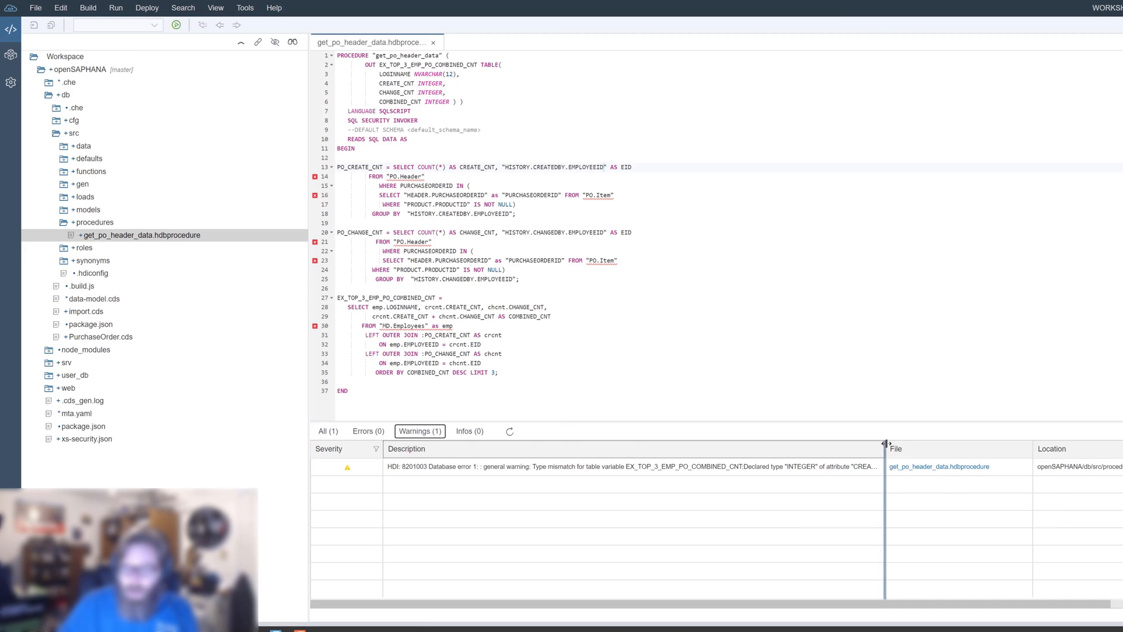
pyautogui.moveTo(886, 442); pyautogui.dragTo(939, 448)
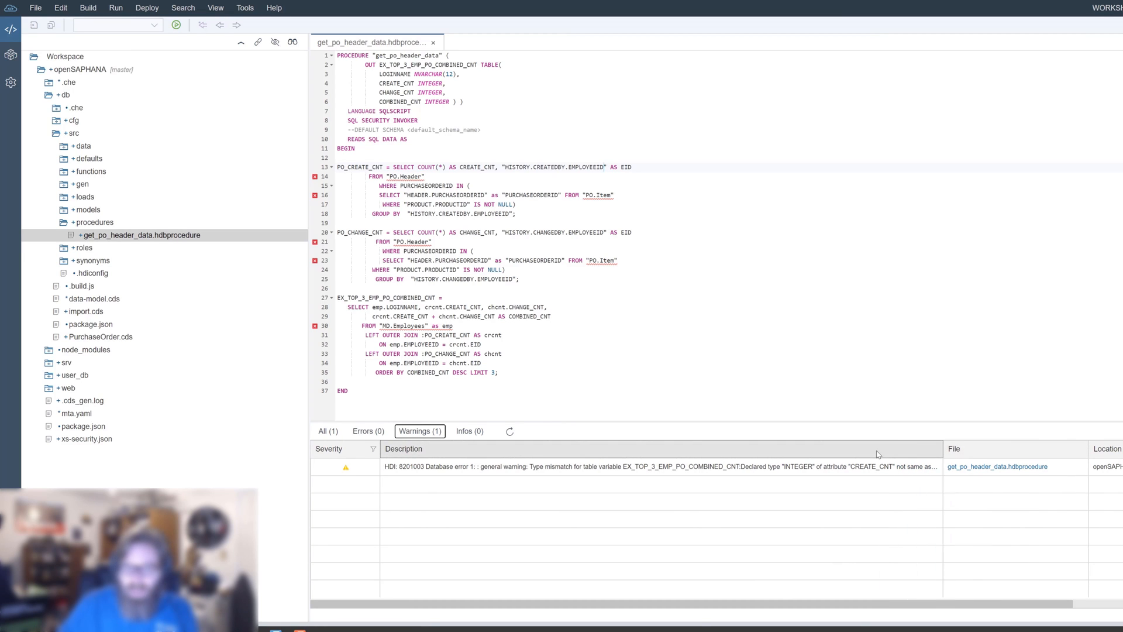
pyautogui.moveTo(890, 470)
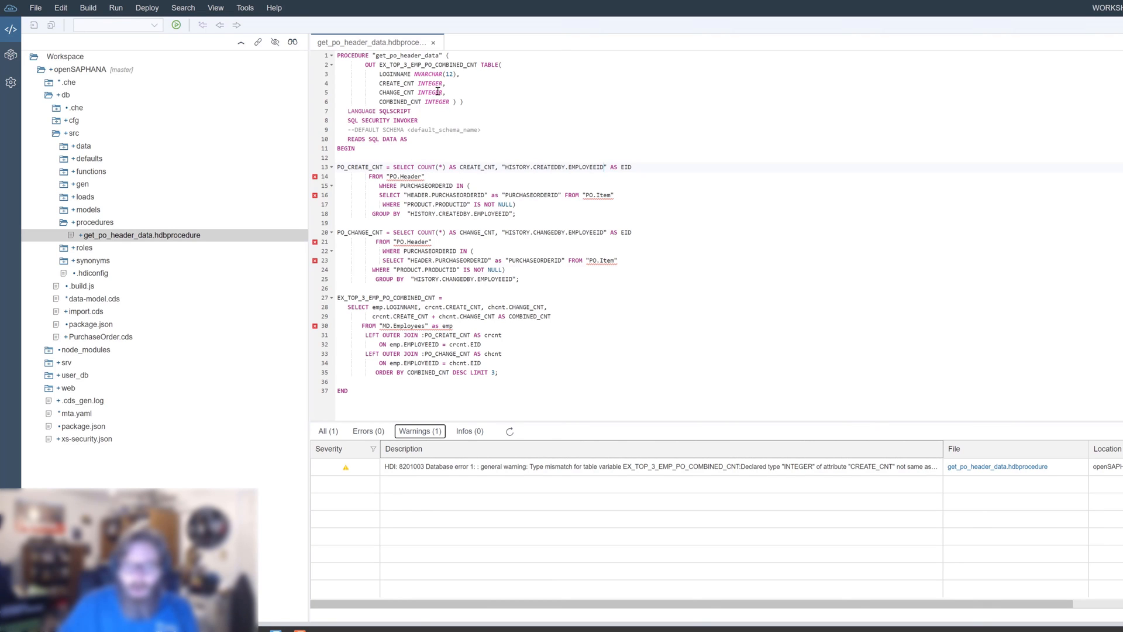
pyautogui.moveTo(871, 428)
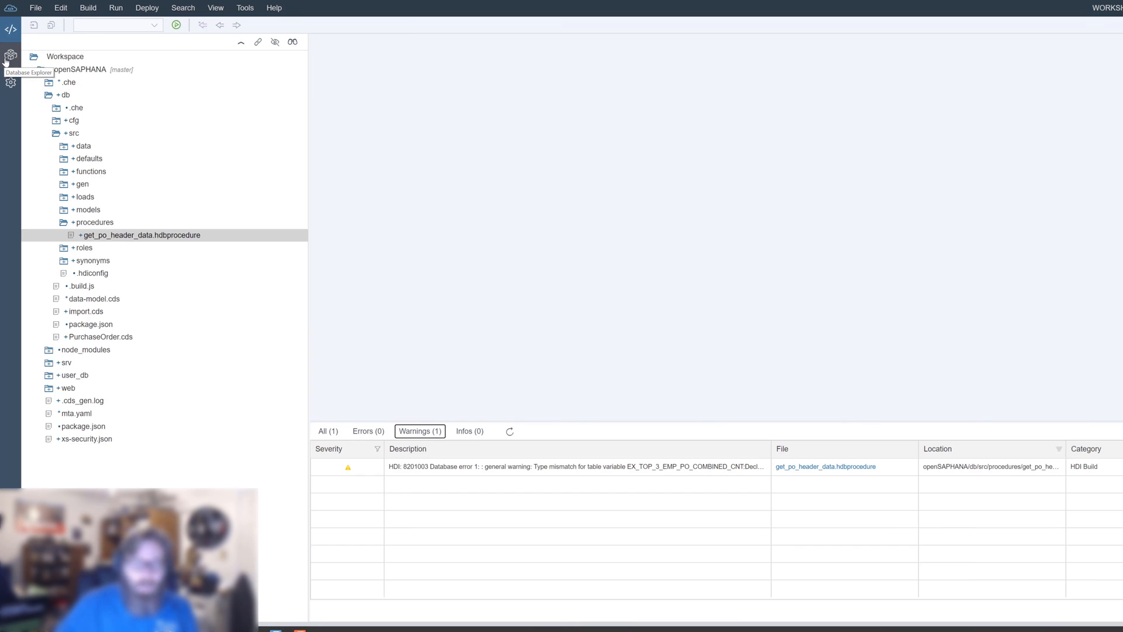
# - In Database Explorer under core_db > Procedures, generate and run the CALL to get_po_header_data
pyautogui.click(10, 56)
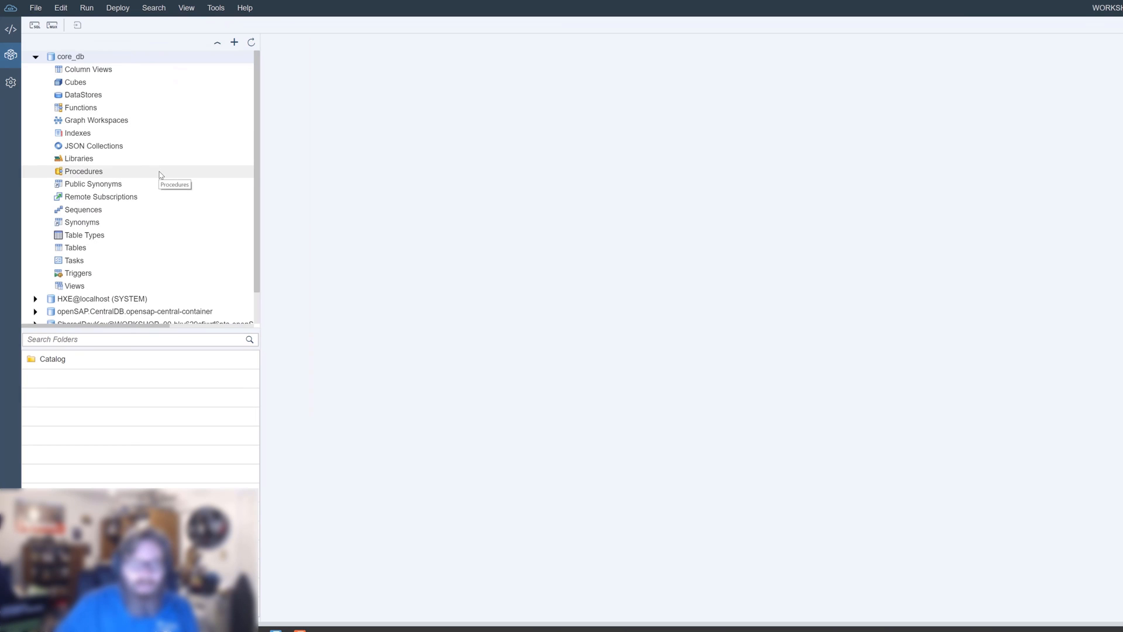
pyautogui.click(84, 171)
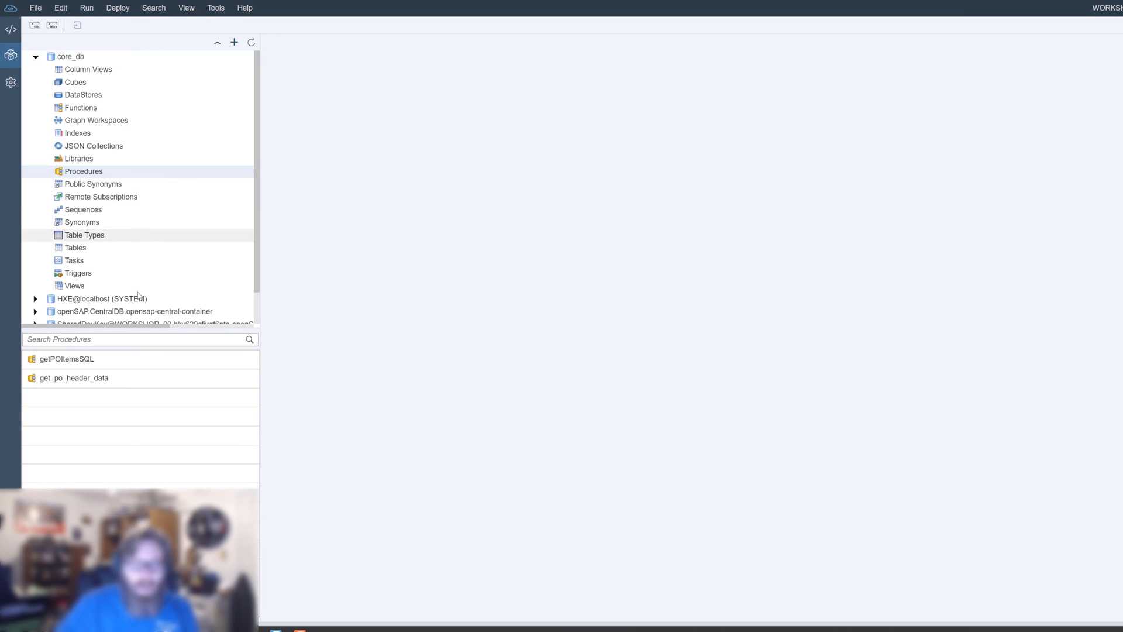
pyautogui.moveTo(117, 379)
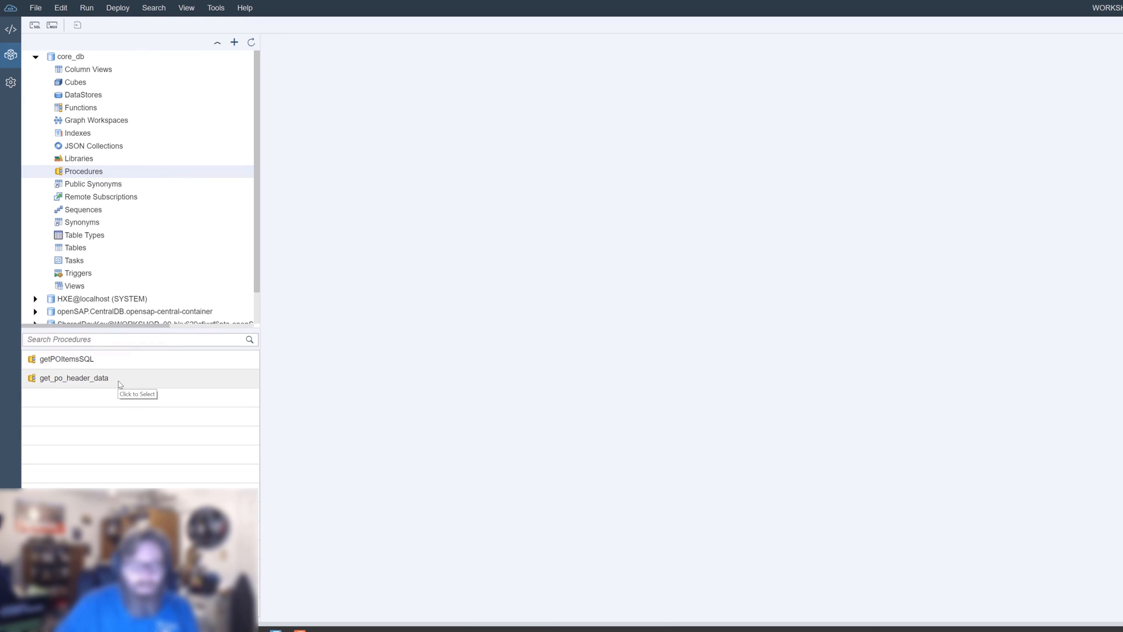
pyautogui.rightClick(74, 378)
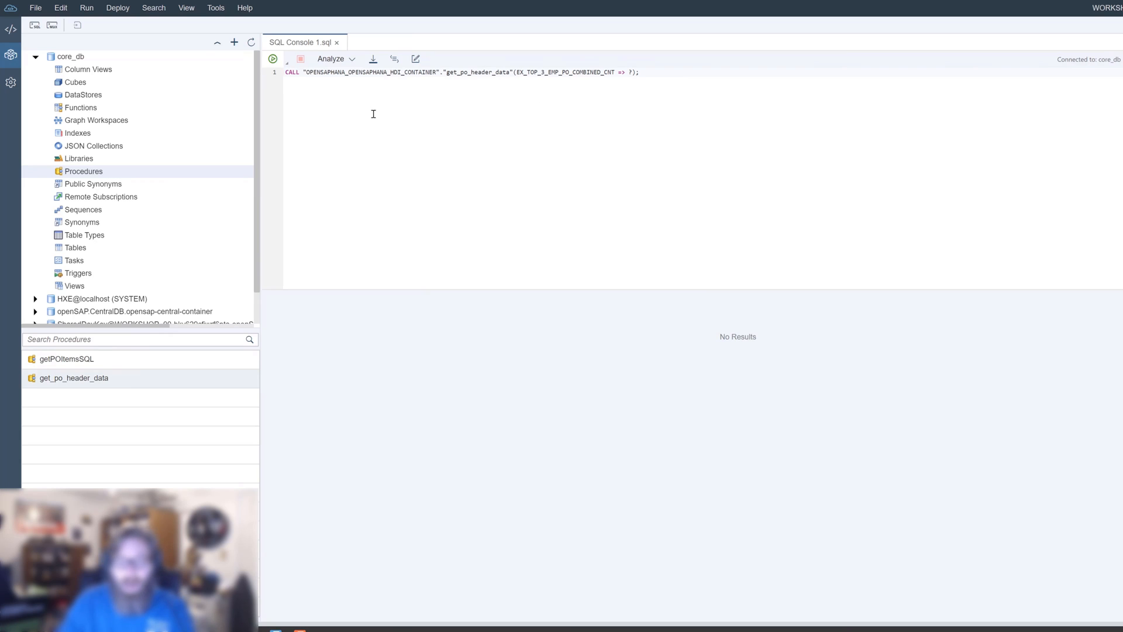
pyautogui.click(272, 58)
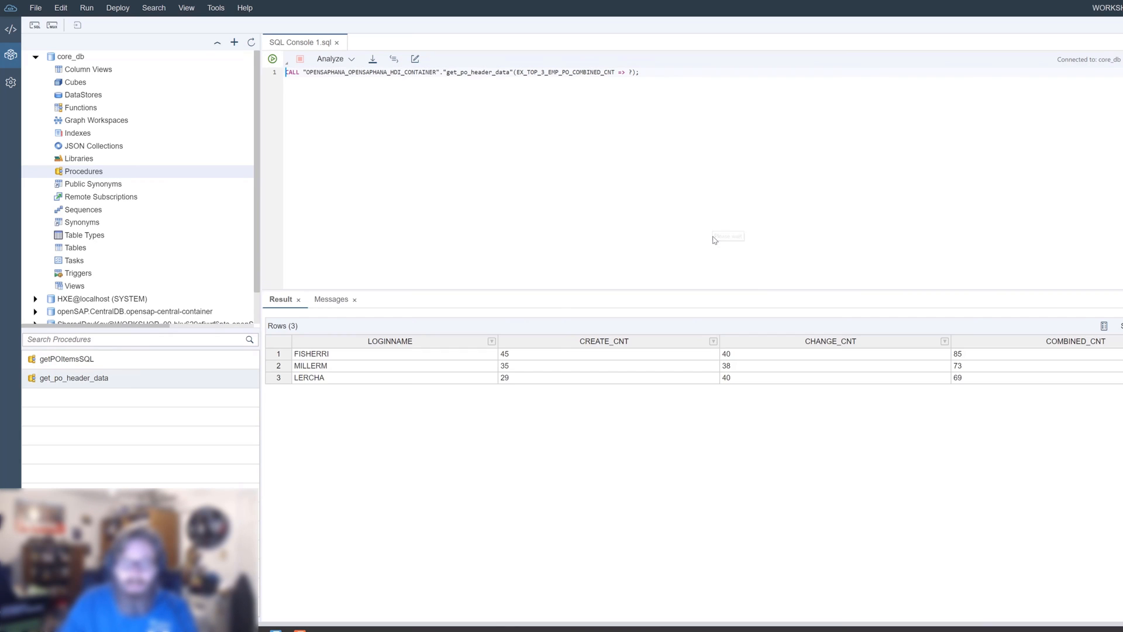
pyautogui.moveTo(369, 386)
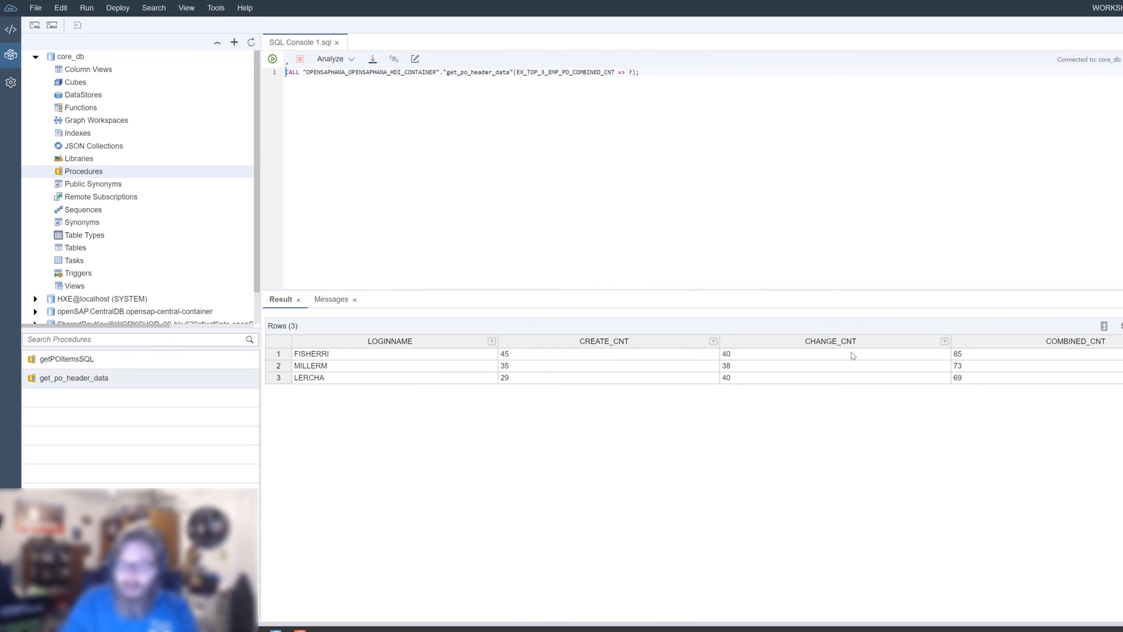
pyautogui.moveTo(1018, 371)
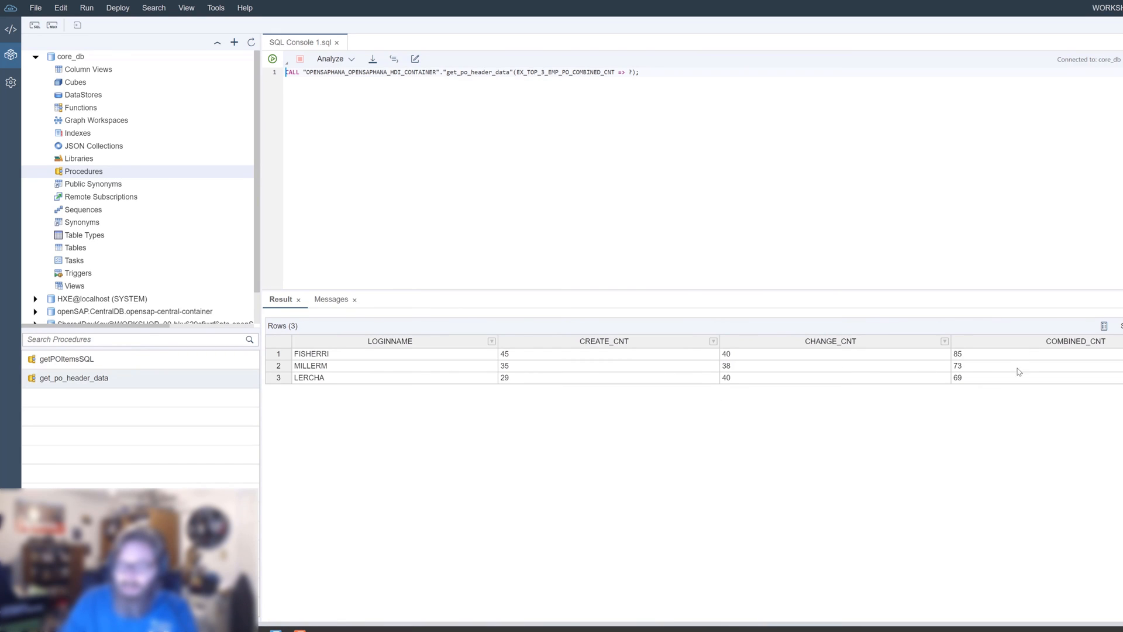